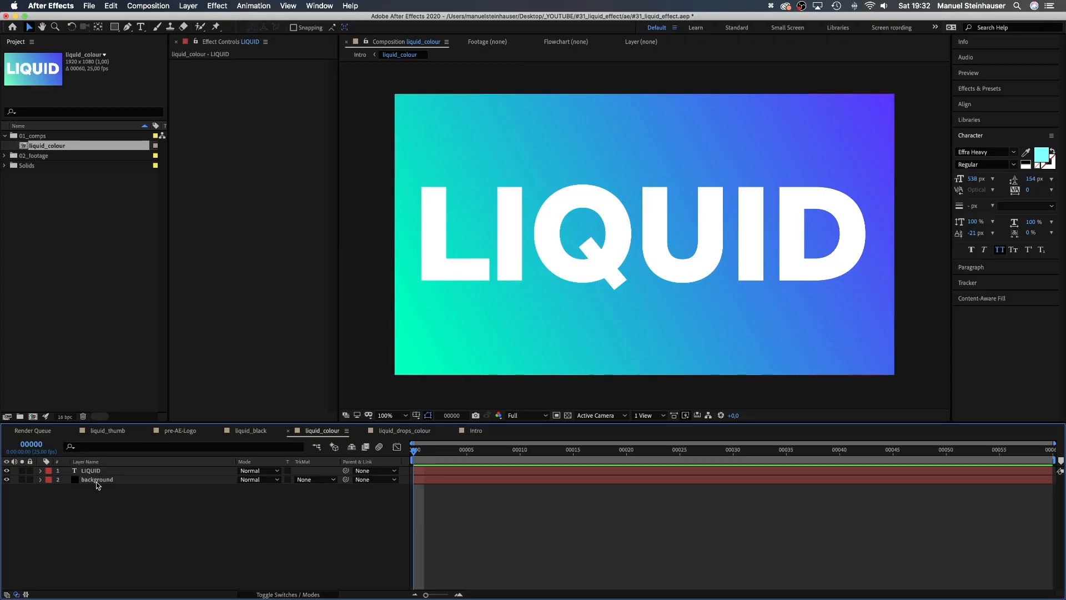
# Draw four blob shapes over the LIQUID letters and name the shape layer droplets
pyautogui.click(97, 480)
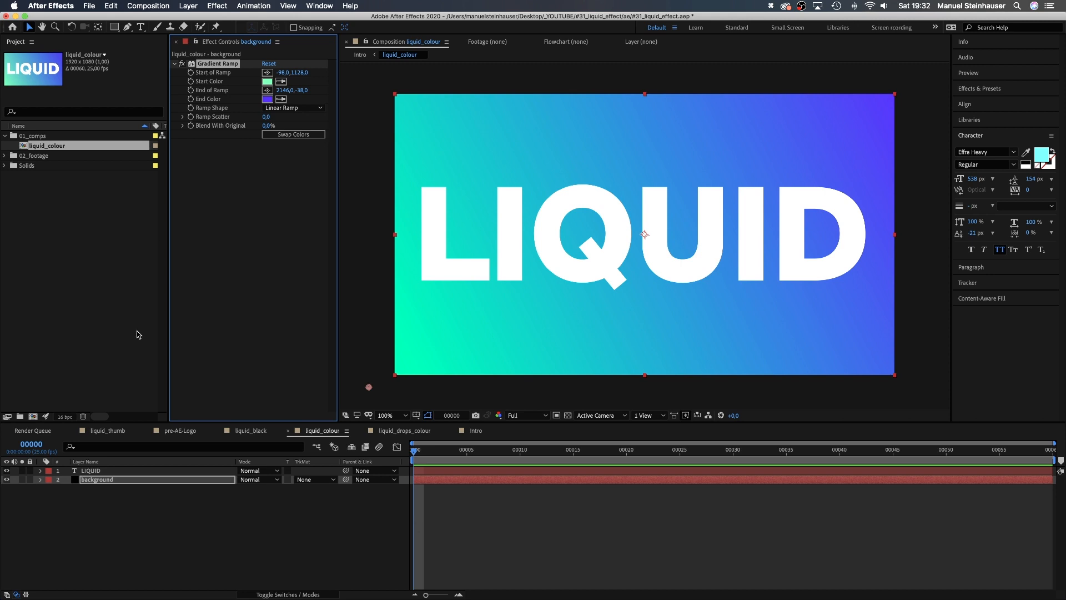
pyautogui.click(91, 471)
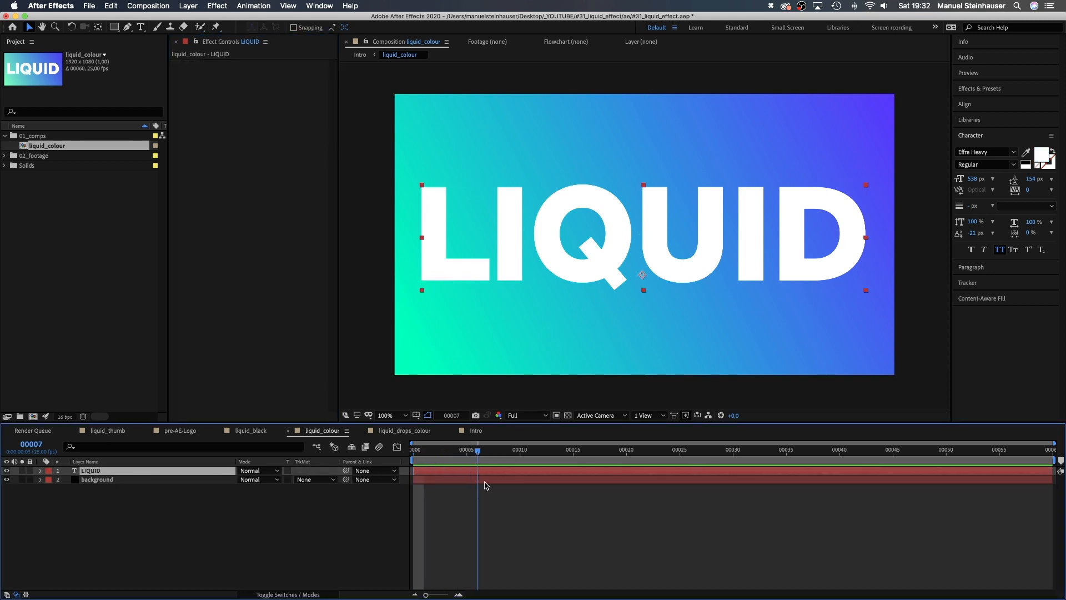
pyautogui.click(690, 450)
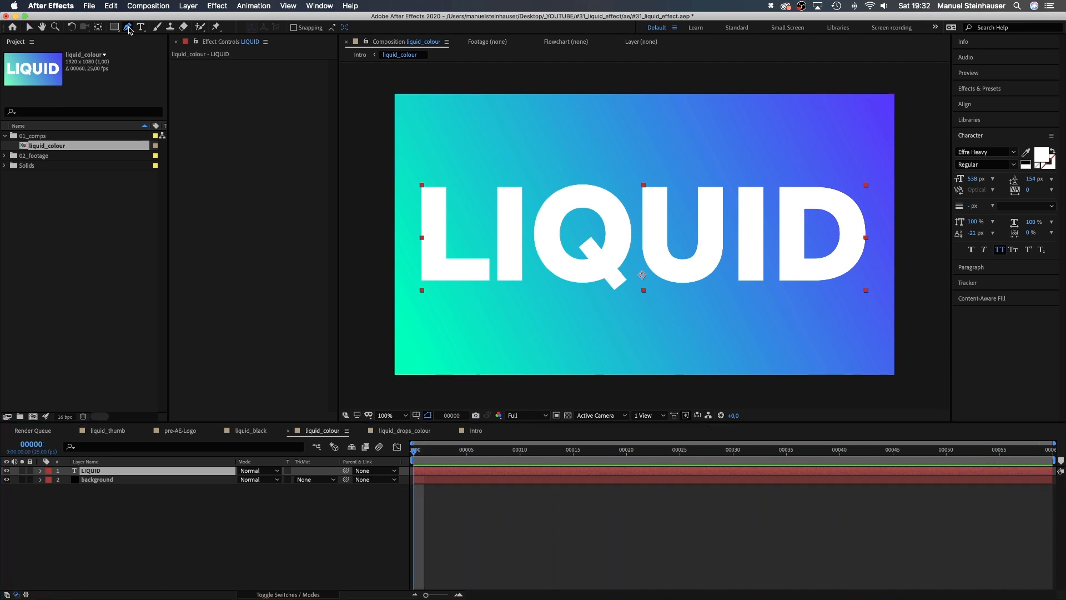
pyautogui.click(126, 27)
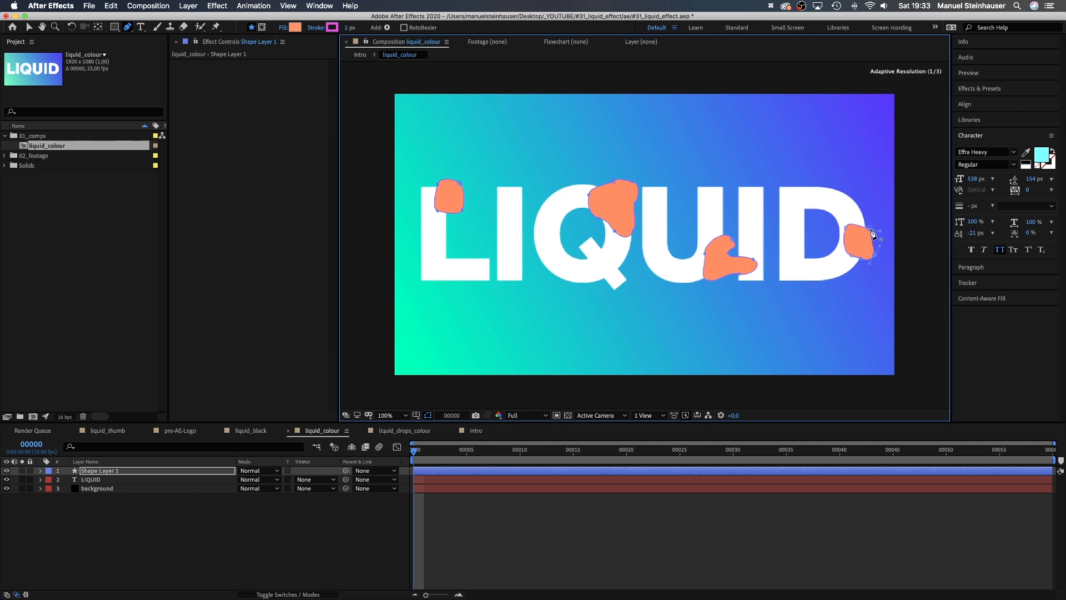
pyautogui.write('droplets')
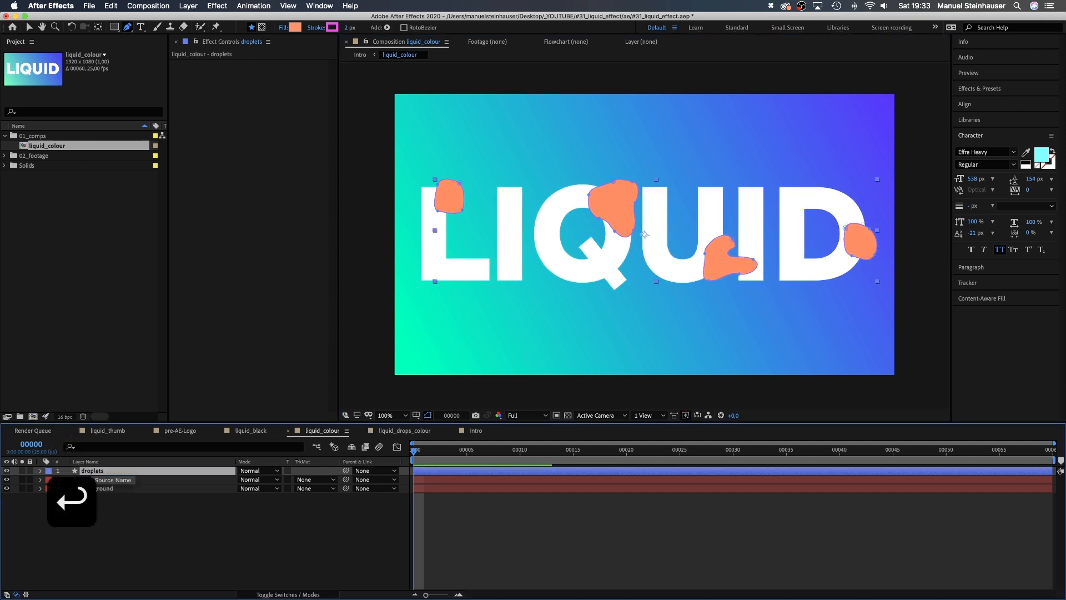
# Give the droplets a near-white fill and adjust the stroke colour
pyautogui.click(297, 28)
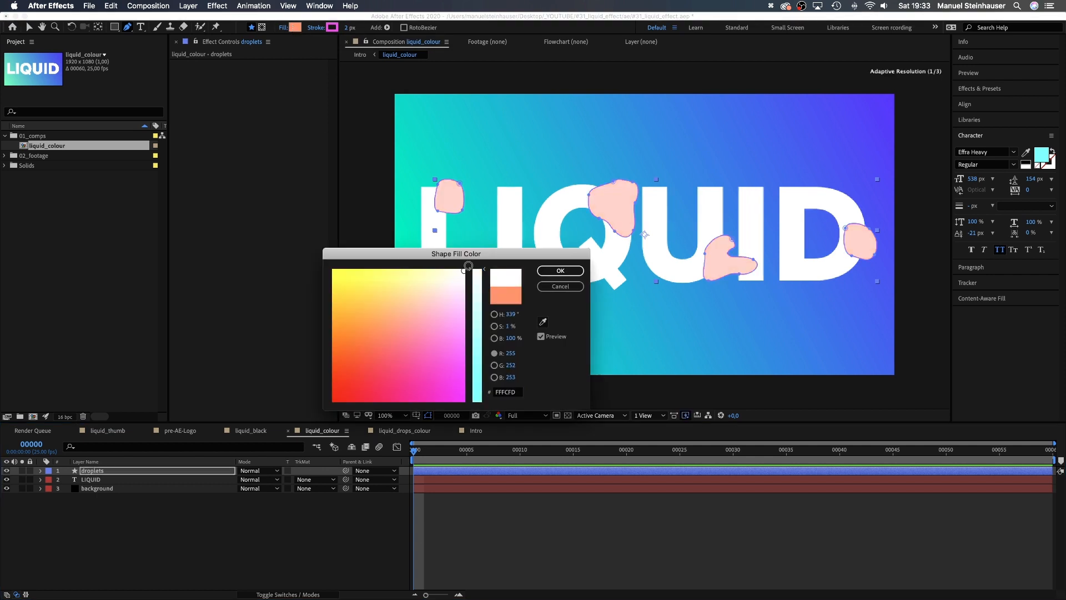
pyautogui.click(334, 28)
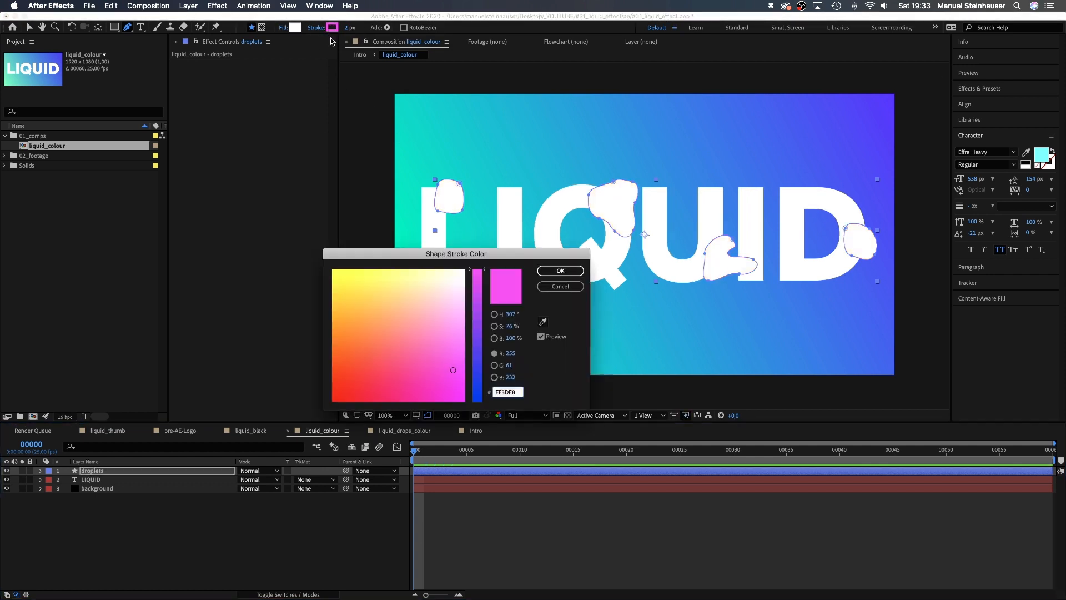
pyautogui.click(560, 270)
pyautogui.write('1')
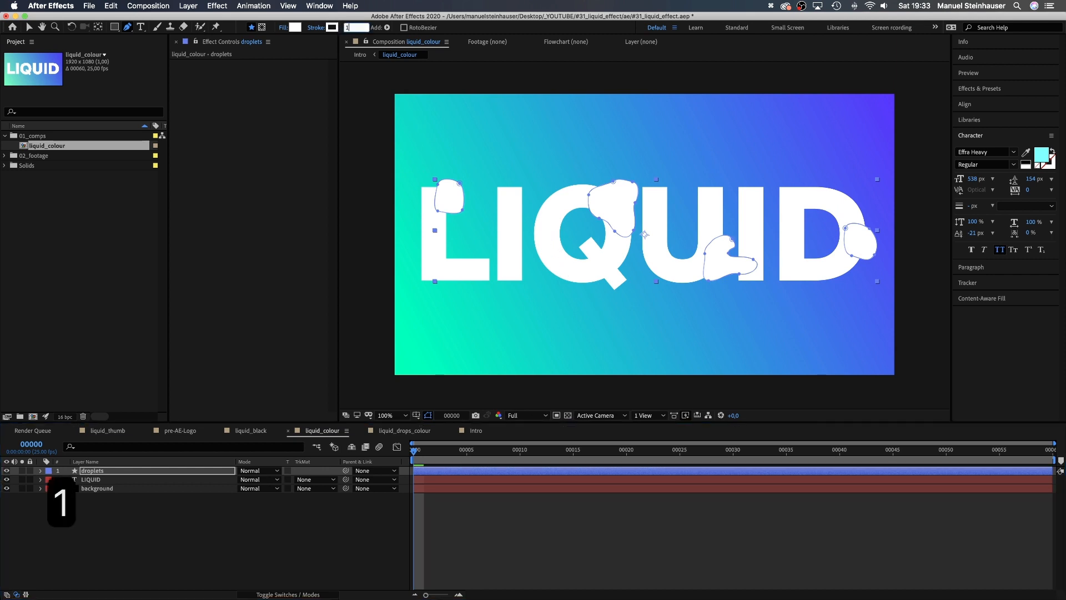
pyautogui.click(979, 88)
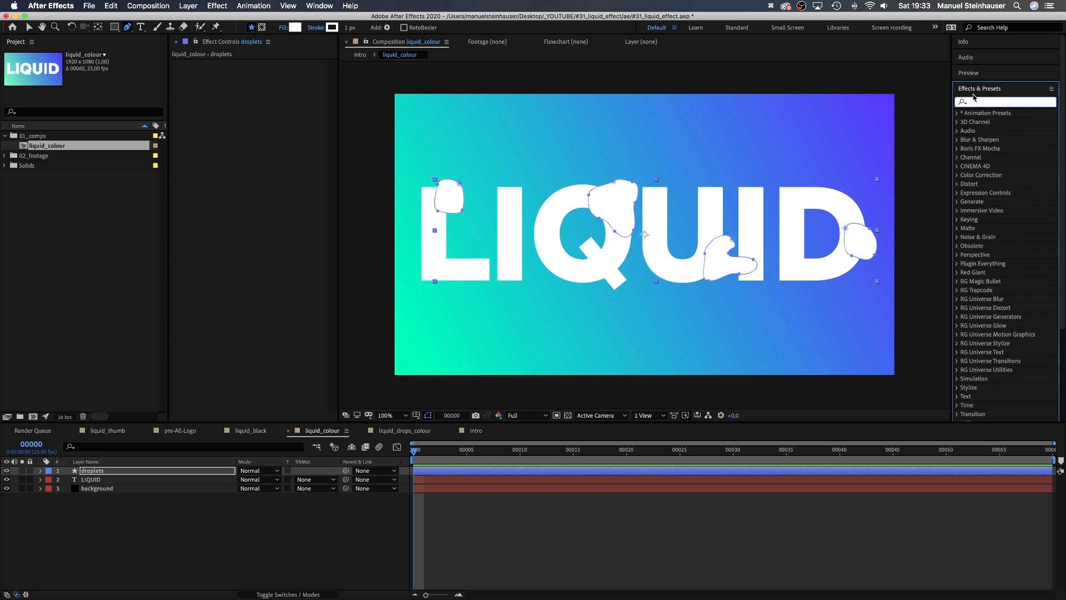
# Apply 4-Color Gradient to droplets with Color 1 white, Color 2 mint, Color 4 pale yellow
pyautogui.write('4')
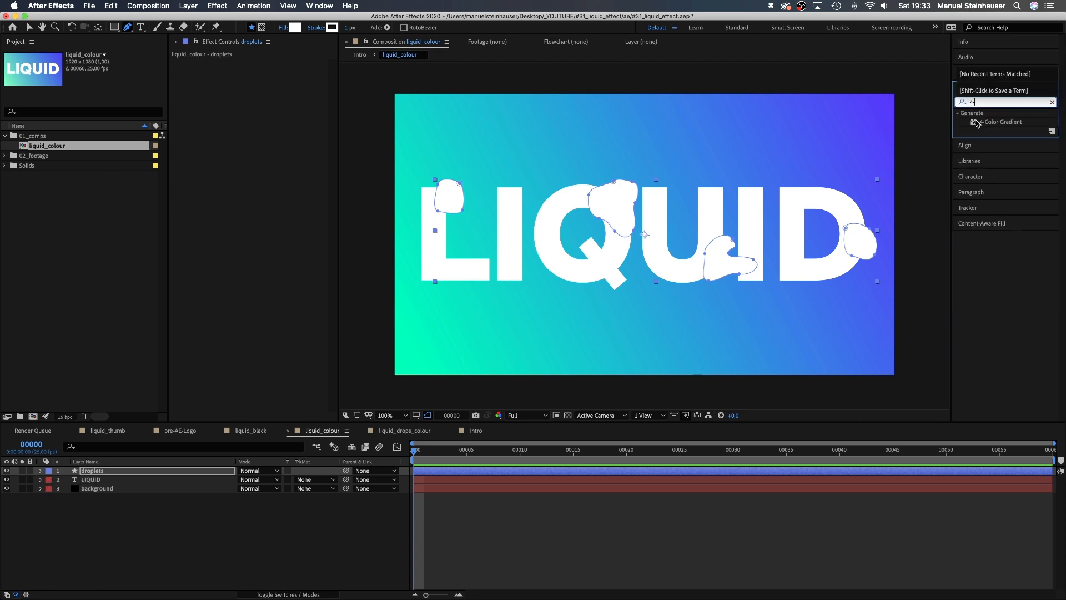
pyautogui.doubleClick(1001, 122)
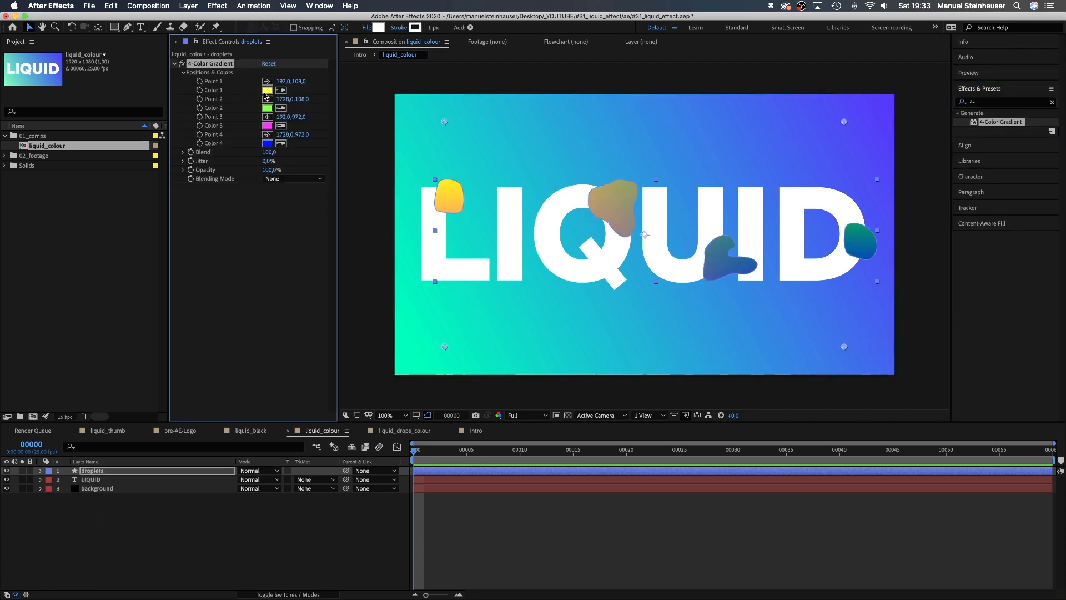
pyautogui.click(267, 89)
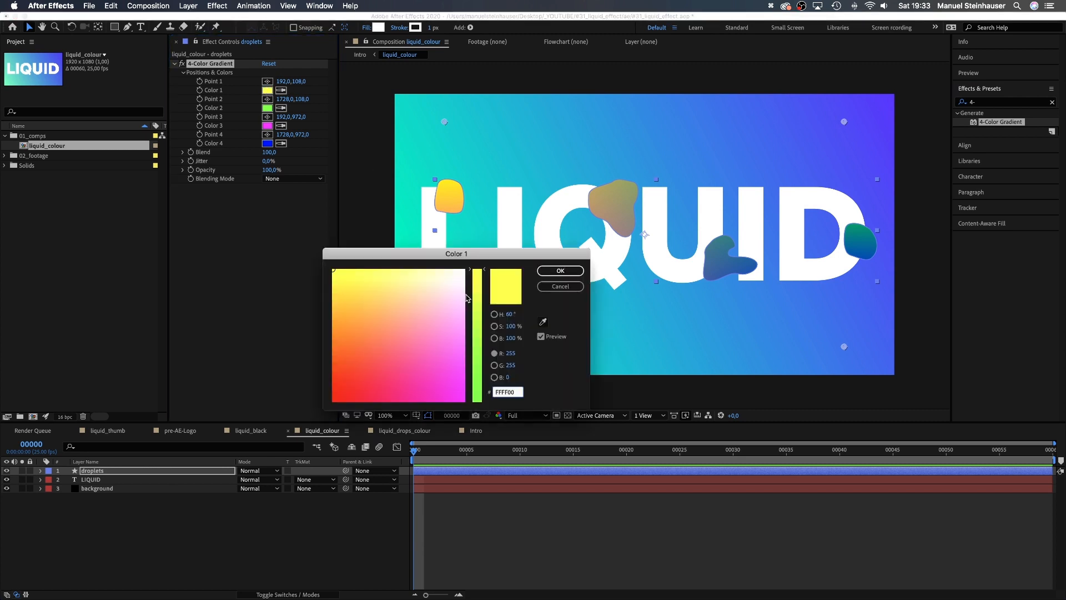
pyautogui.click(560, 271)
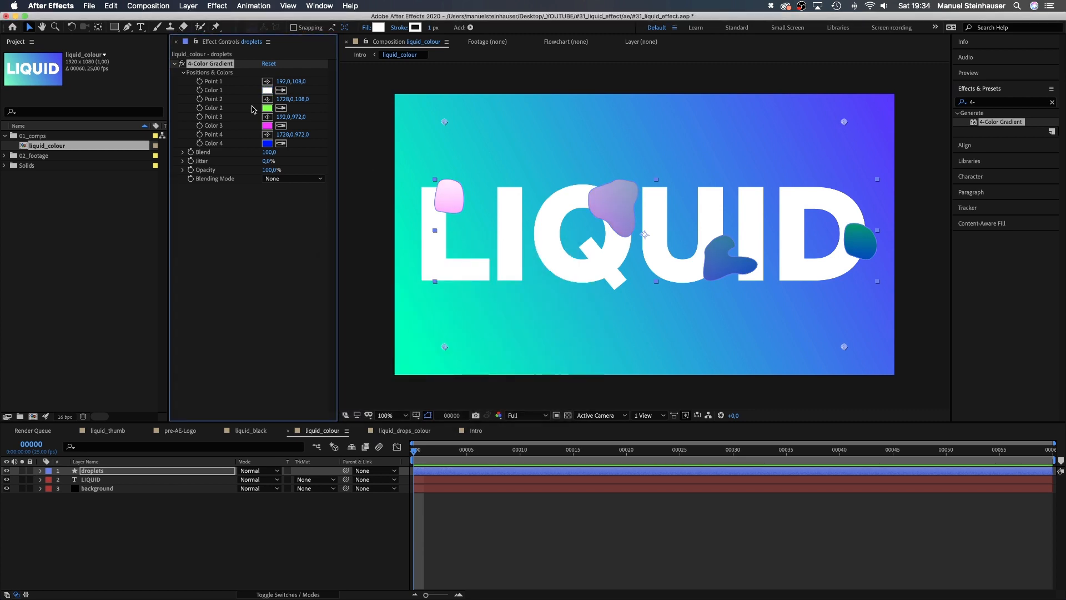
pyautogui.click(267, 108)
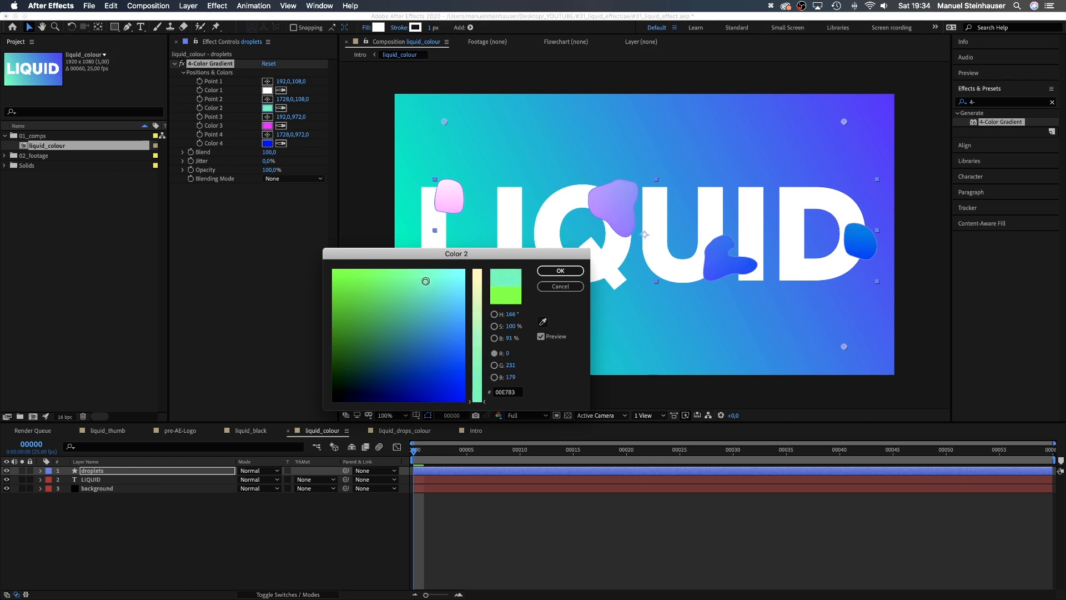
pyautogui.click(560, 271)
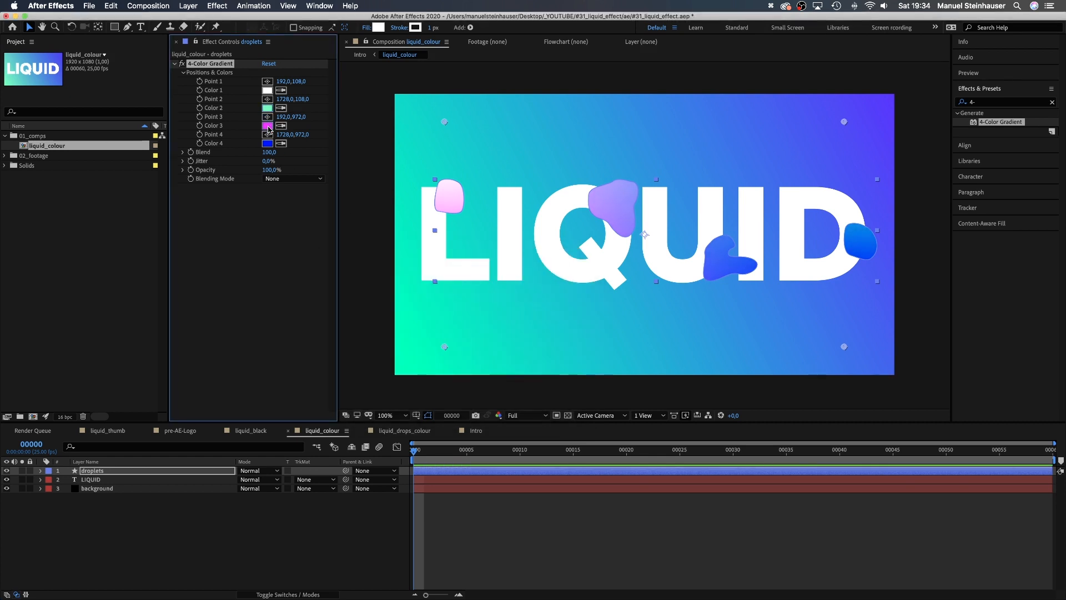
pyautogui.click(267, 143)
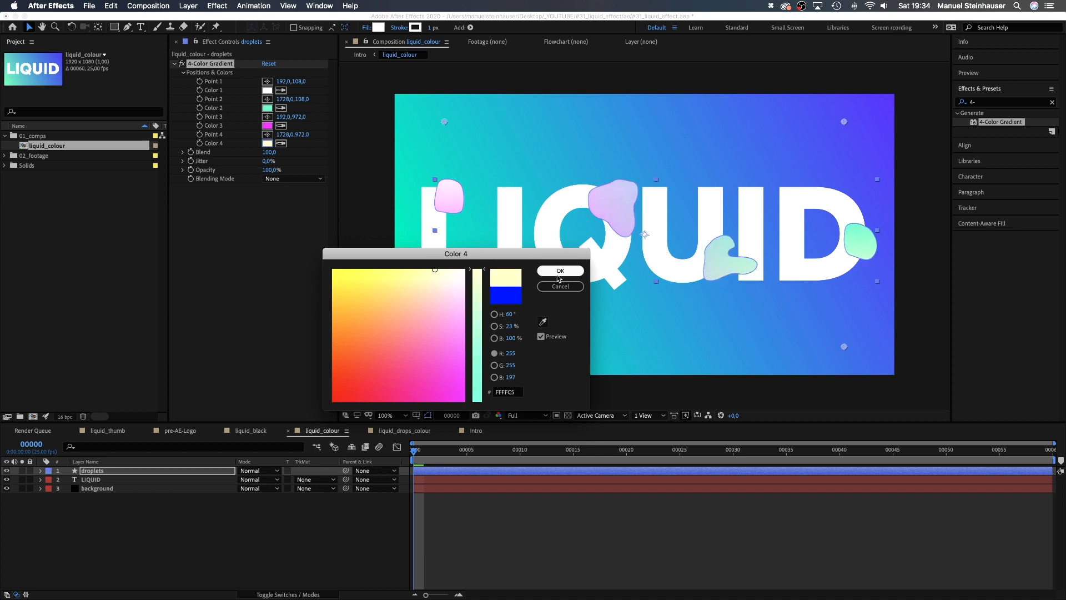
pyautogui.click(560, 271)
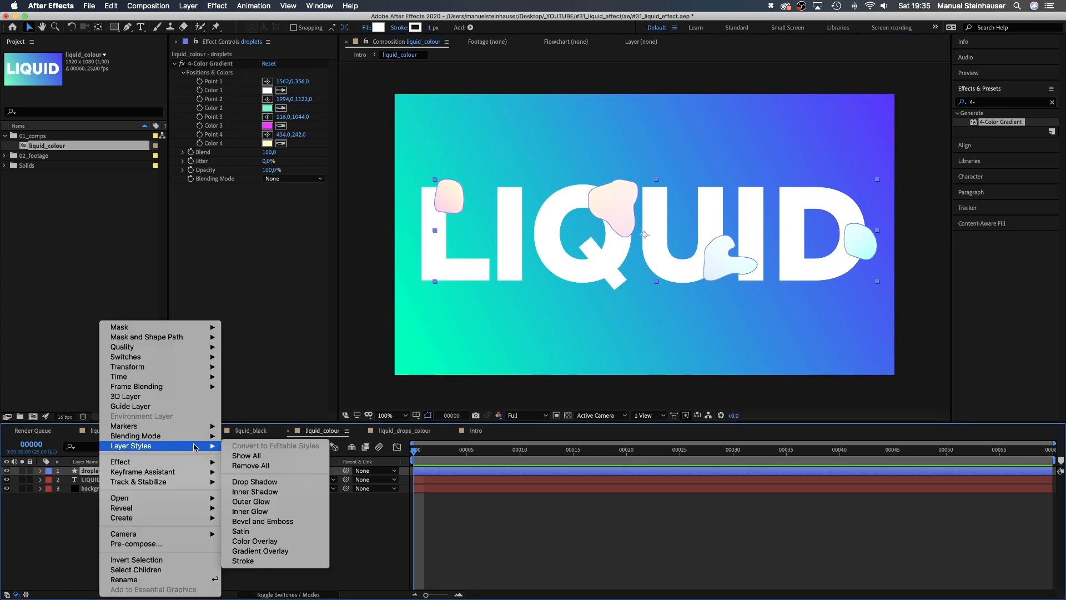
# Add a Chisel Soft Bevel and Emboss to droplets with magenta highlight and blue (0000FF) shadow
pyautogui.click(263, 521)
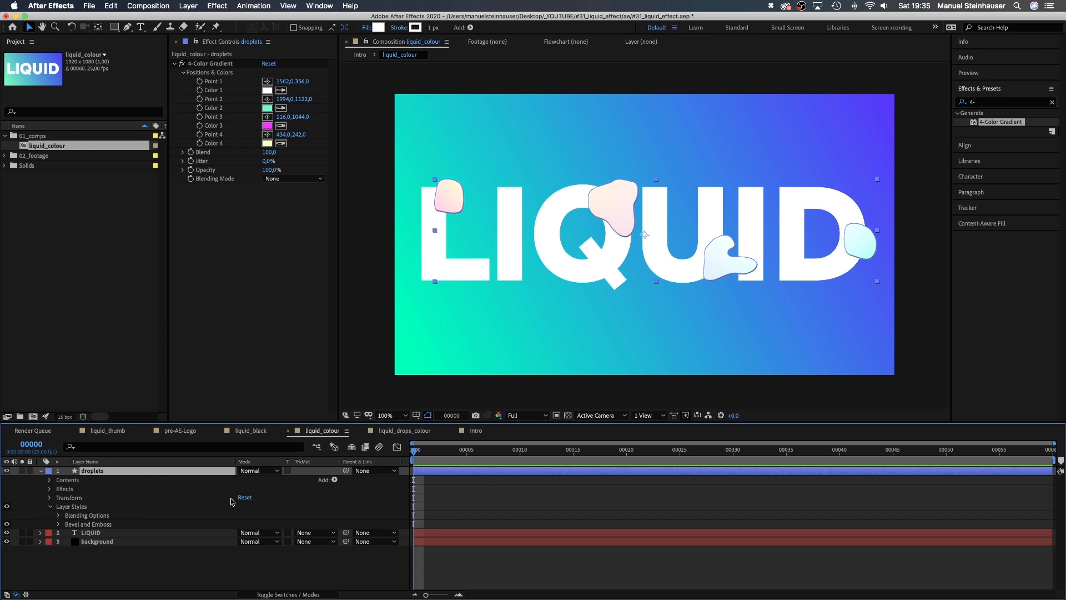
pyautogui.click(43, 523)
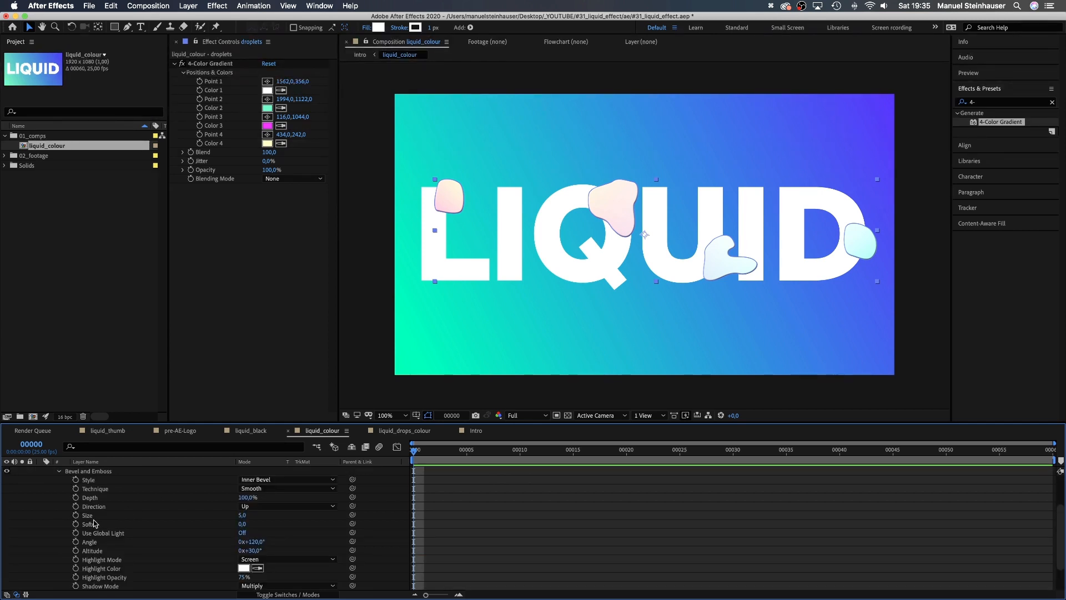
pyautogui.click(286, 489)
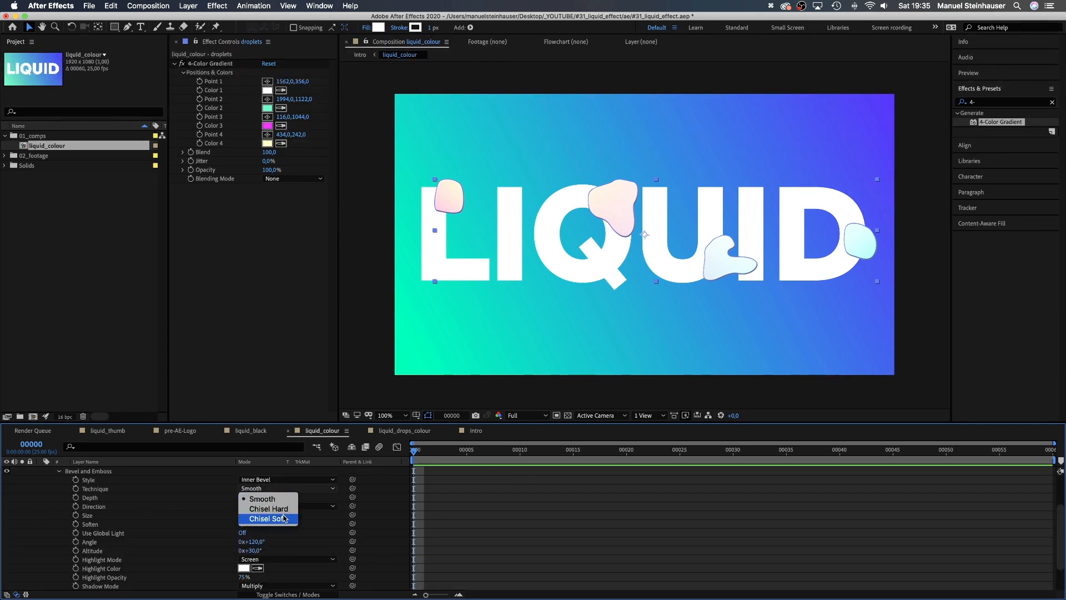
pyautogui.click(266, 519)
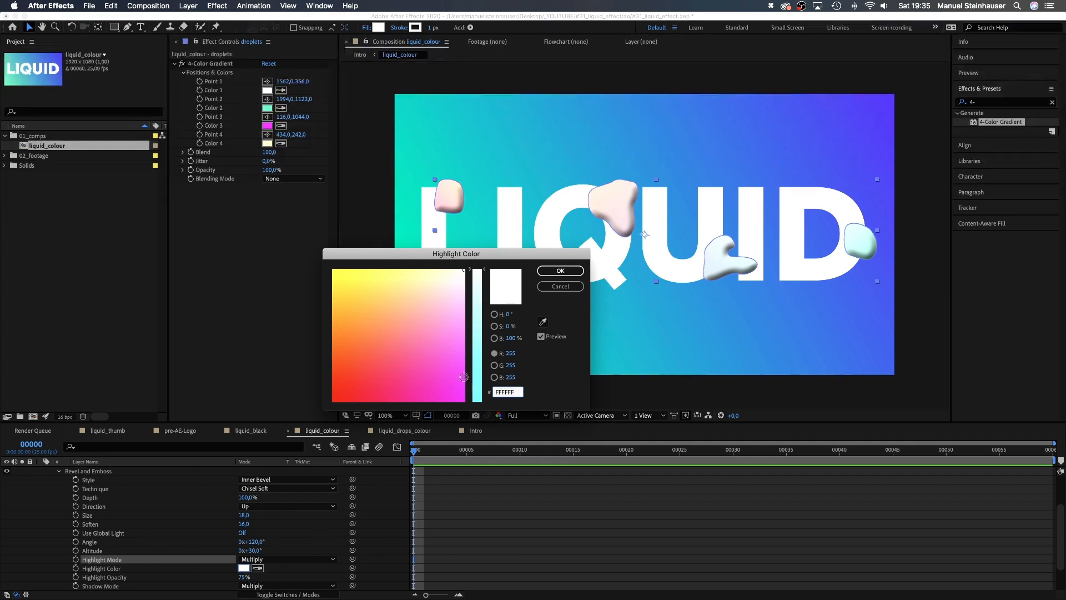
pyautogui.click(561, 271)
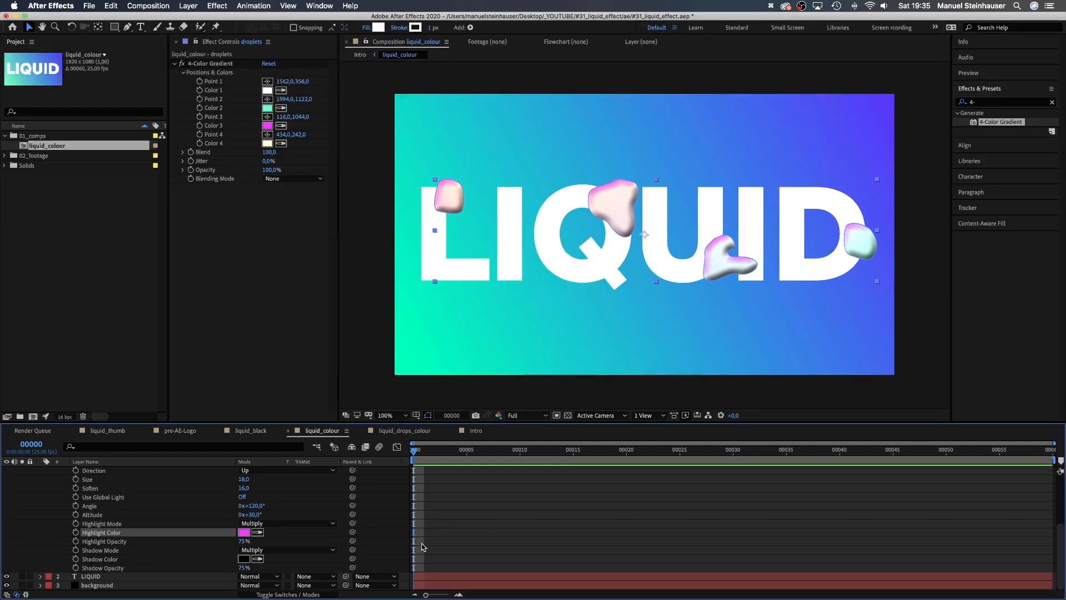
pyautogui.click(243, 559)
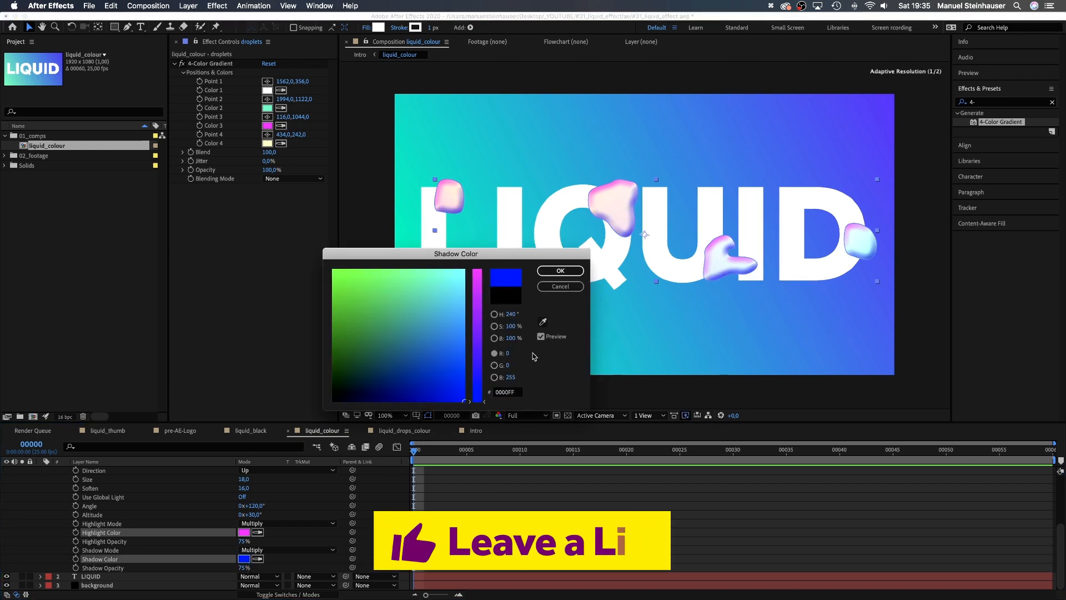
pyautogui.click(559, 270)
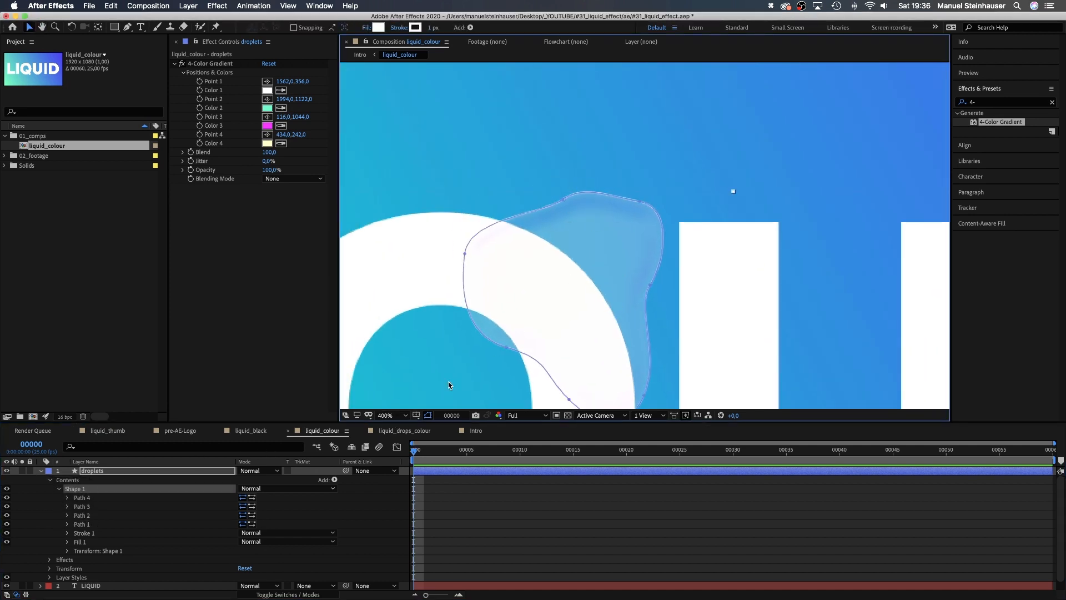
# Set the viewer magnification back to 100% to see the whole composition
pyautogui.click(386, 416)
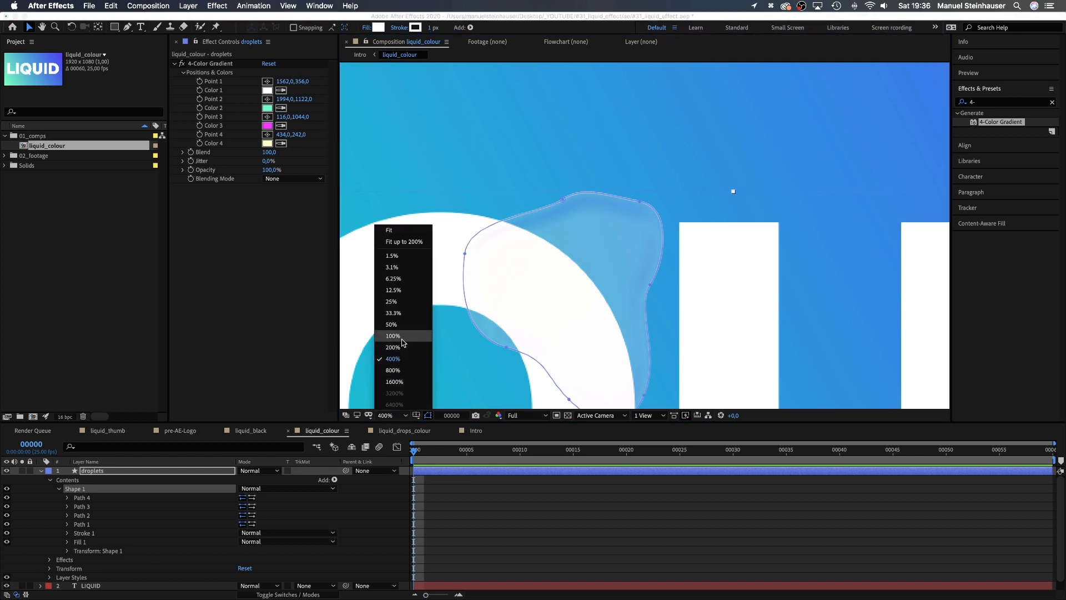
pyautogui.click(393, 335)
pyautogui.write('turb')
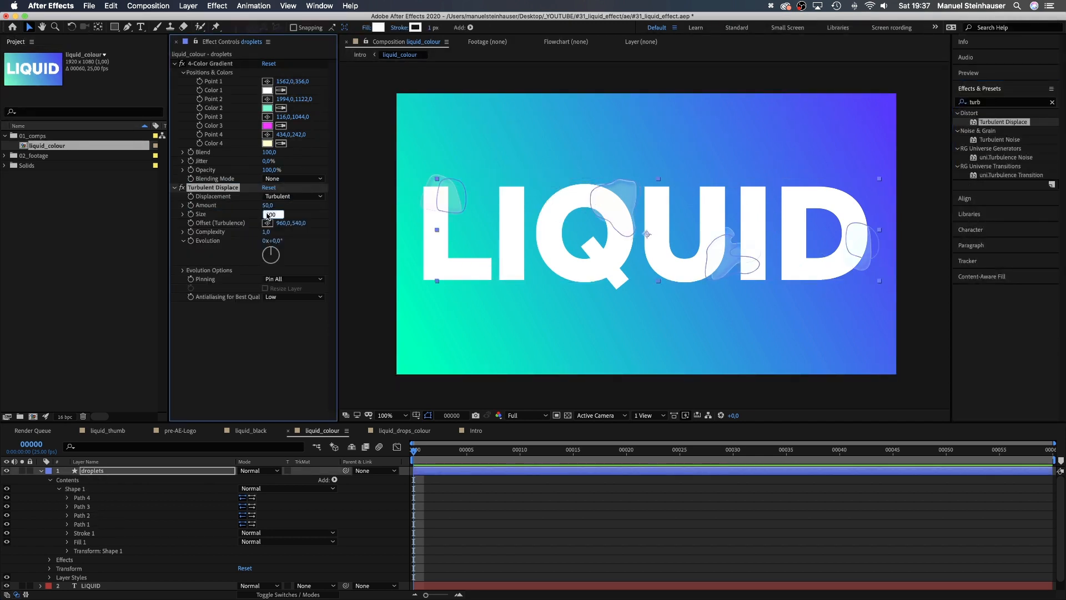
# Set Turbulent Displace Size 46, keyframe Evolution to 90° at the end, and antialiasing High
pyautogui.write('46,0')
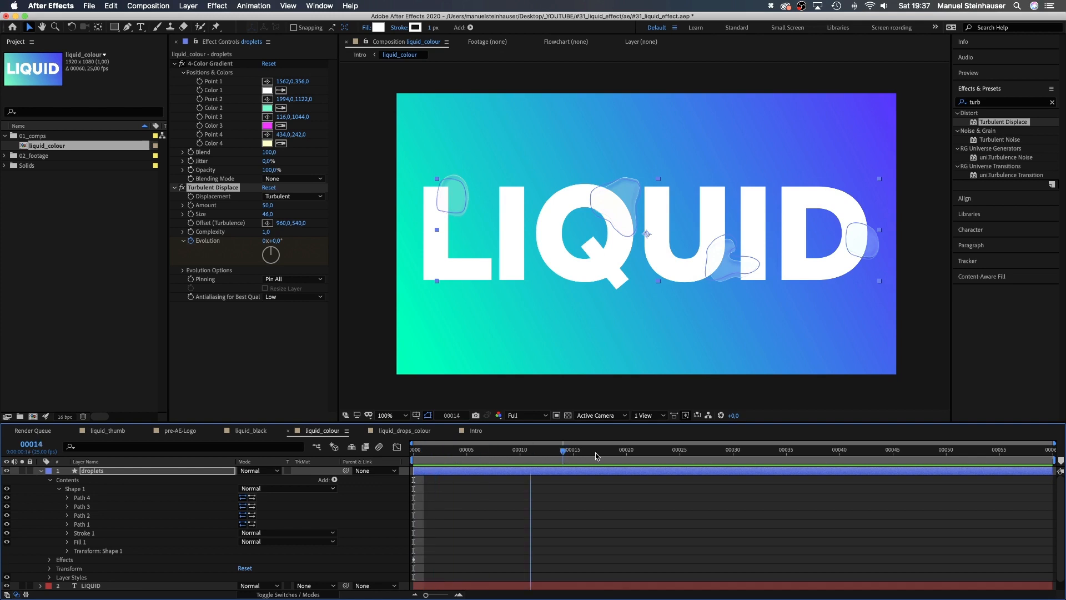
pyautogui.click(1044, 445)
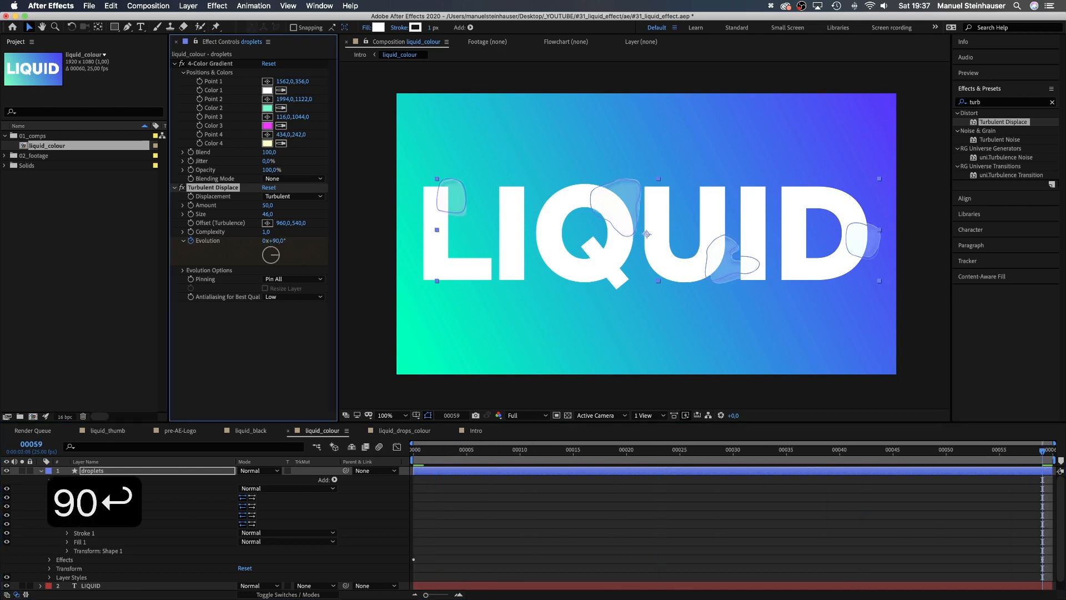
pyautogui.click(584, 463)
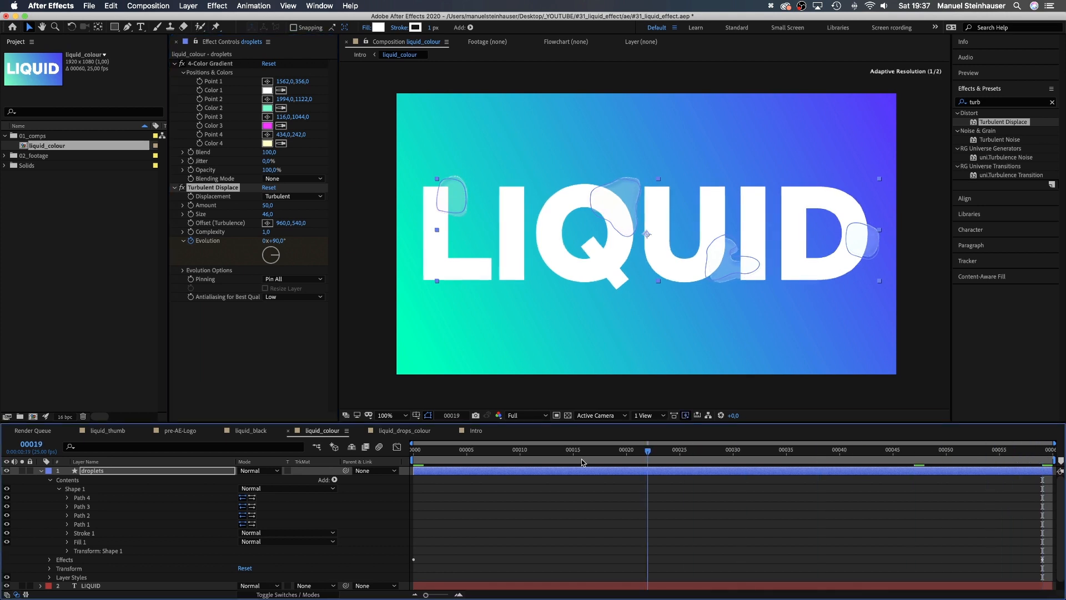
pyautogui.click(290, 297)
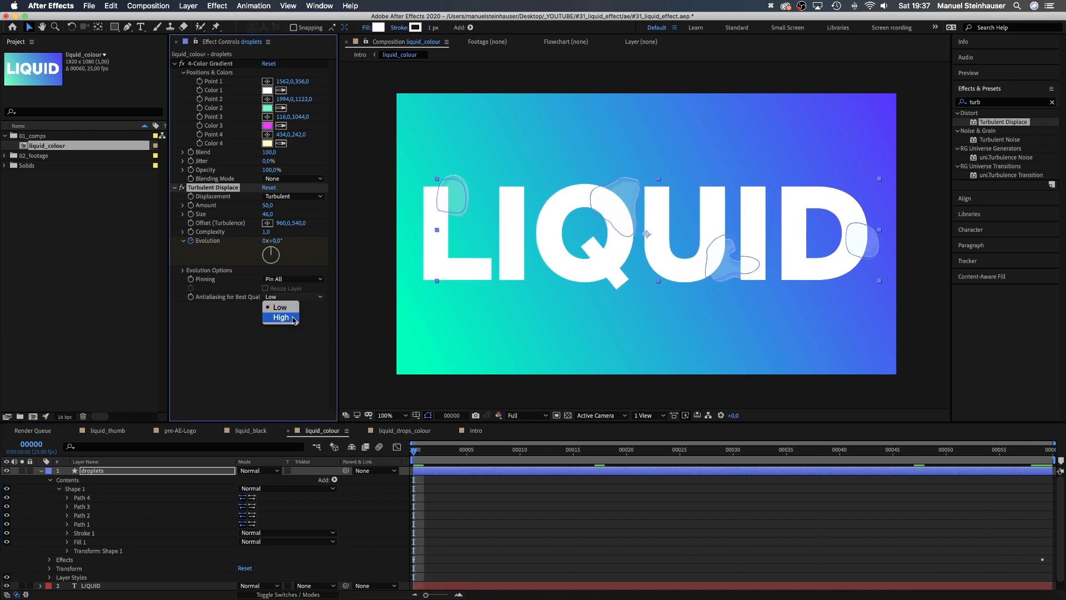
pyautogui.click(281, 317)
pyautogui.write('_matte')
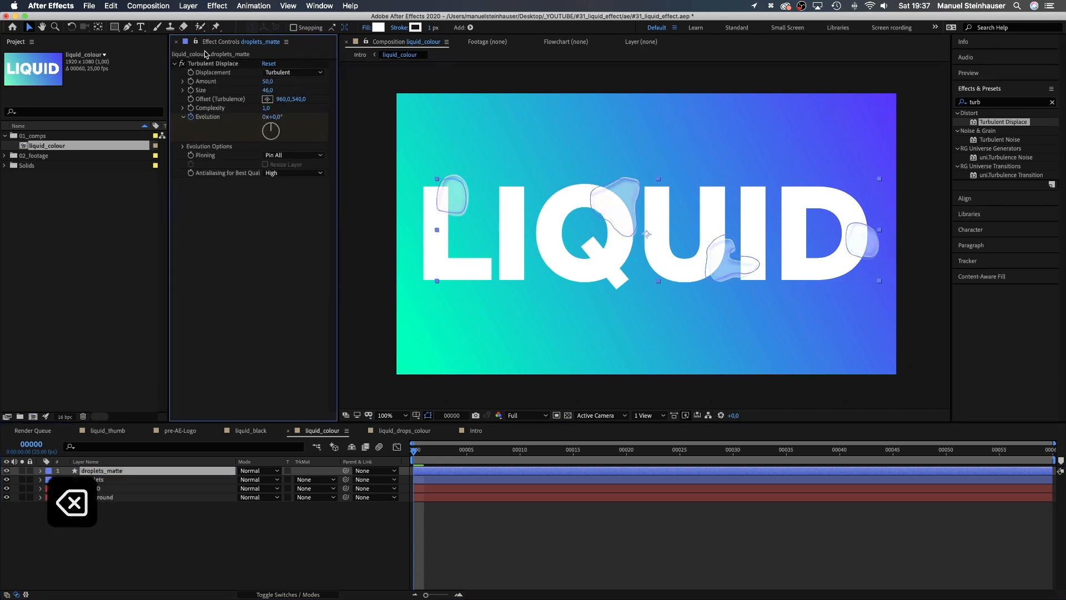
# Expand droplets_matte's contents and open its shape fill settings
pyautogui.click(40, 470)
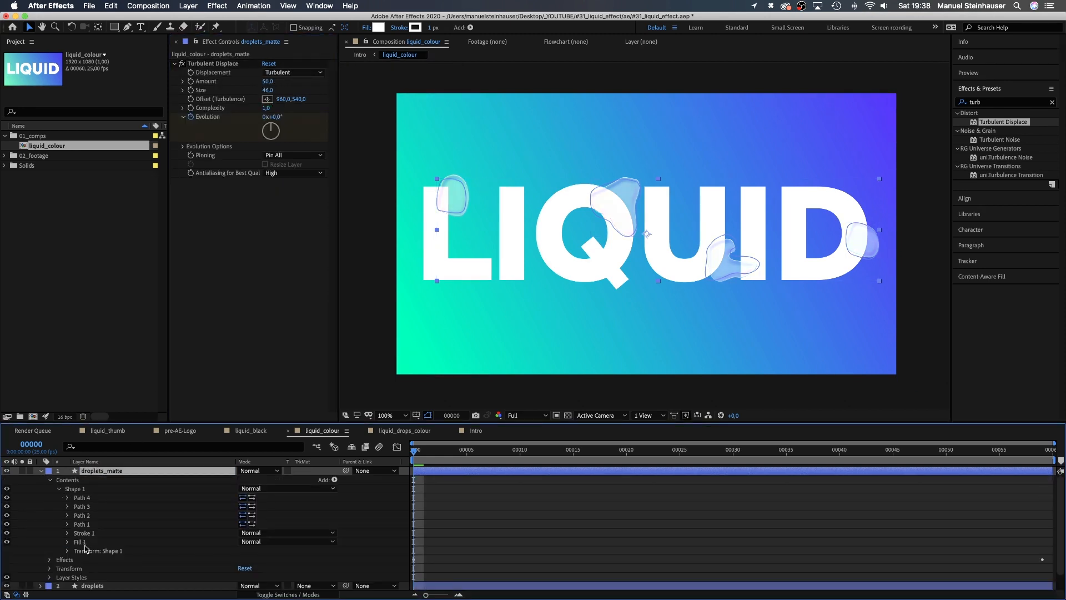
pyautogui.click(61, 542)
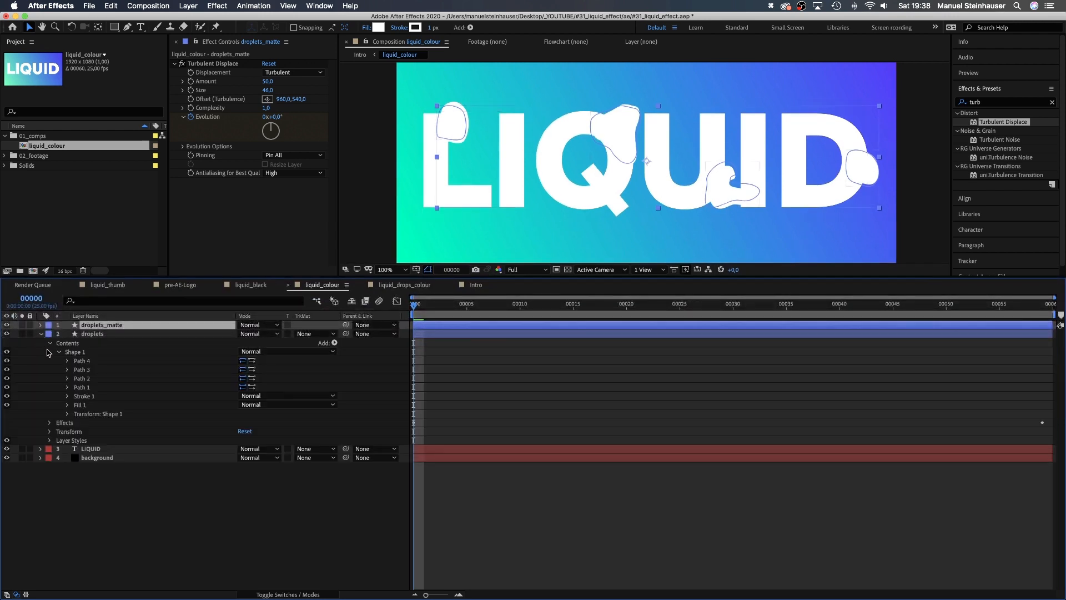
# Reveal the Path properties on droplets and open droplets_matte's contents
pyautogui.click(67, 360)
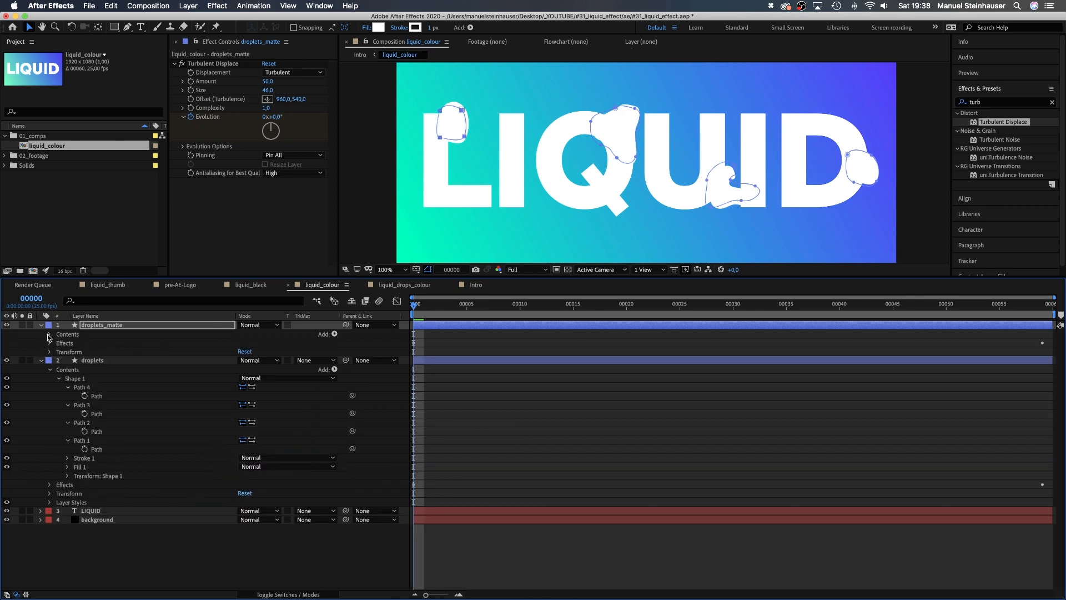
pyautogui.click(50, 342)
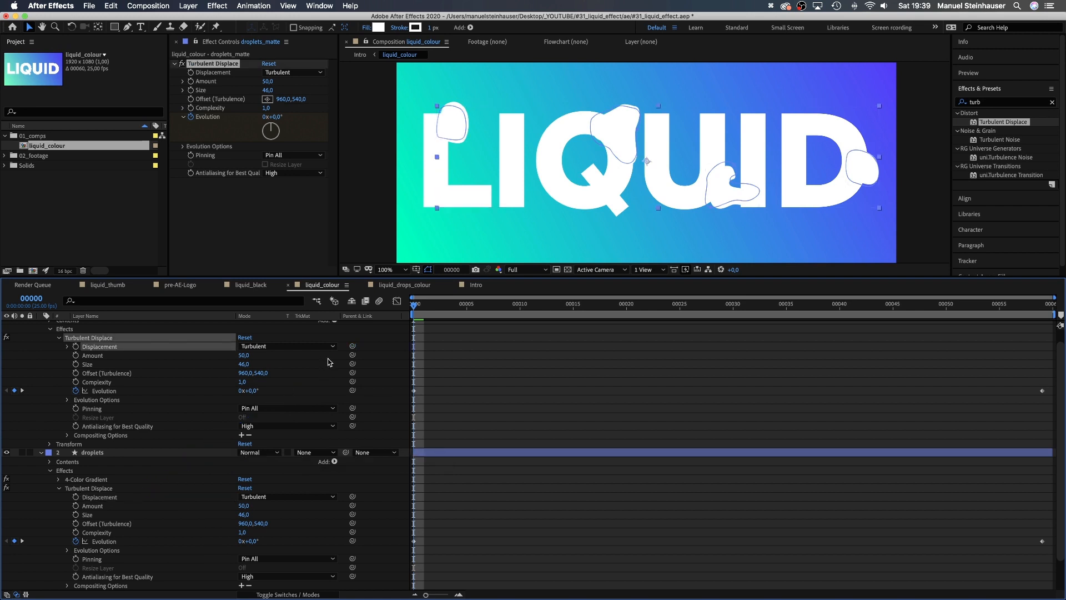
# Pick-whip droplets_matte's Turbulent Displace values to the droplets layer's effect
pyautogui.click(93, 355)
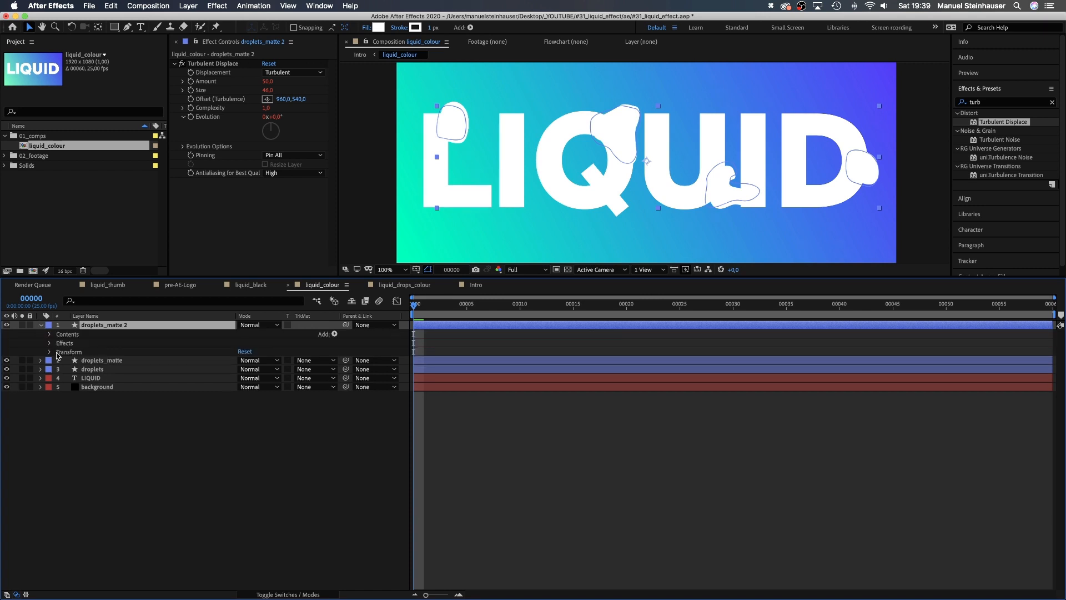
# Collapse droplets_matte 2's contents and select the LIQUID and LIQUID 2 text layers
pyautogui.click(50, 334)
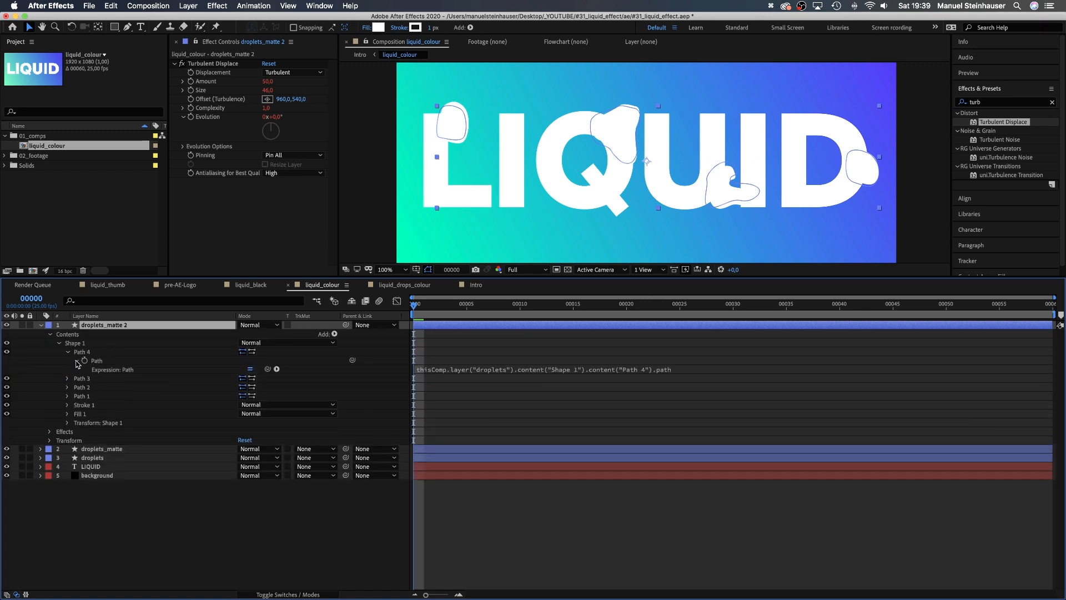
pyautogui.click(50, 334)
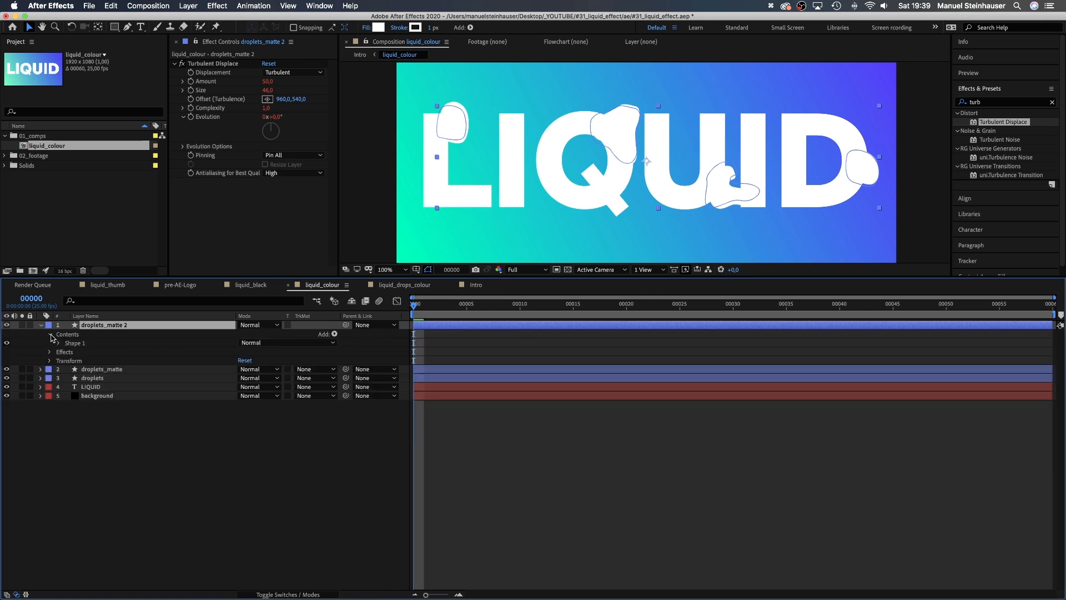
pyautogui.click(40, 325)
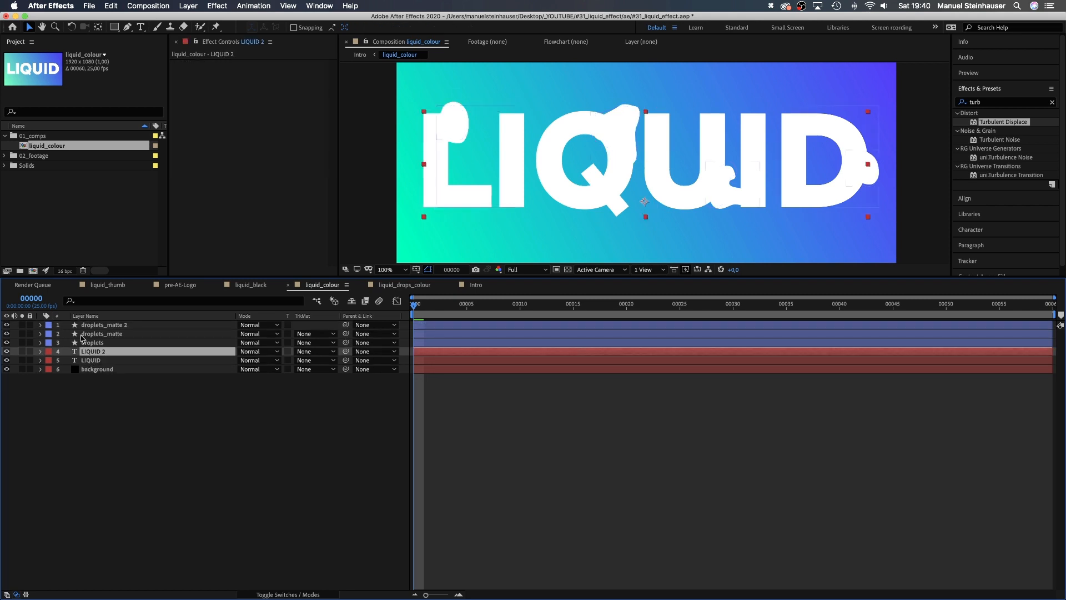
pyautogui.click(101, 334)
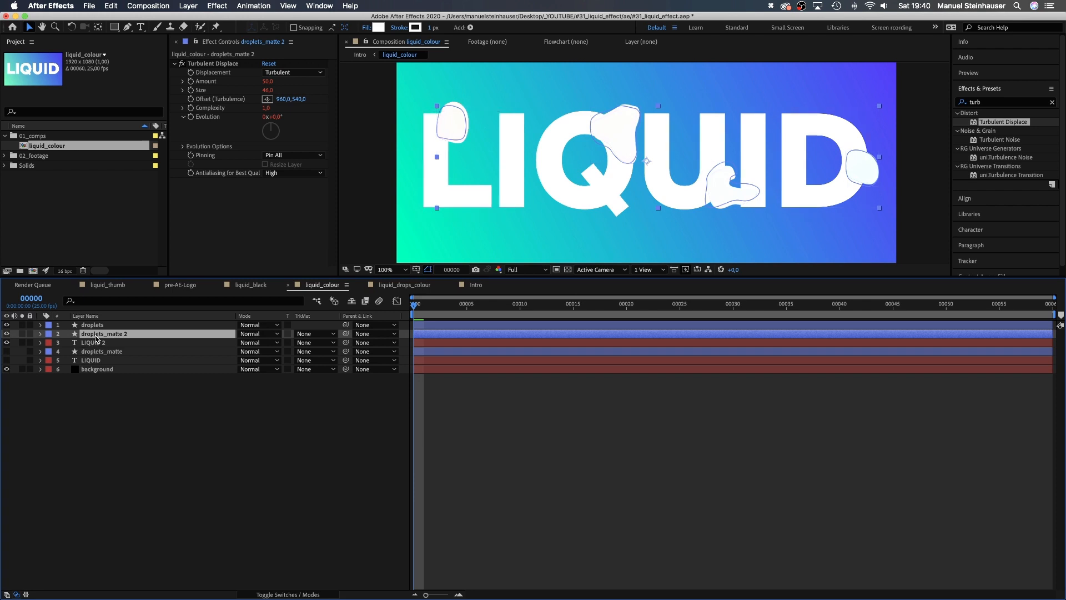
# Matte LIQUID 2 by luma of droplets_matte 2, LIQUID by inverted luma of droplets_matte
pyautogui.click(313, 342)
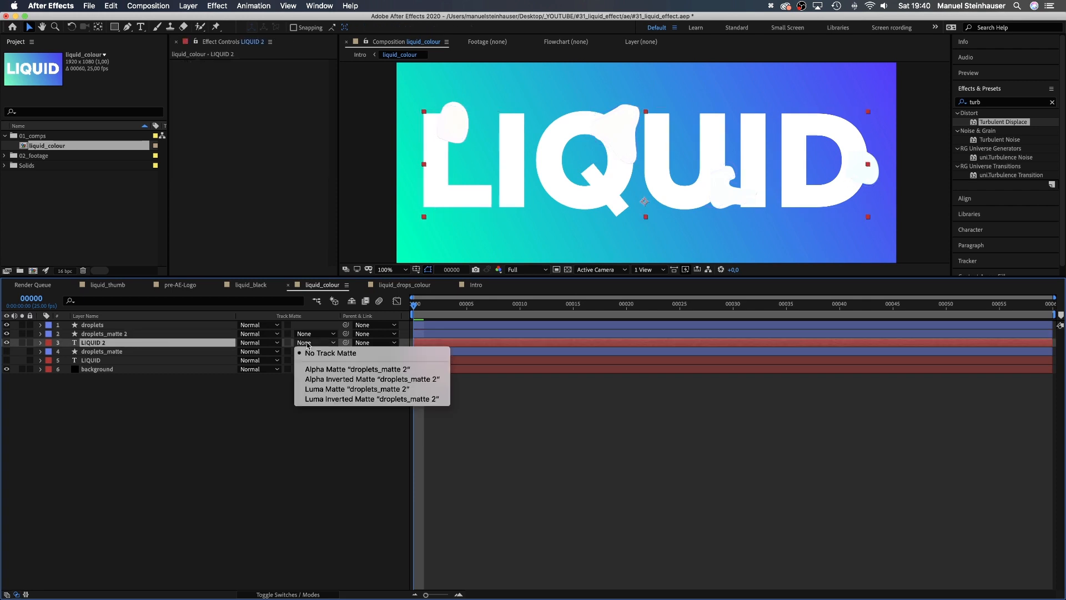
pyautogui.moveTo(315, 391)
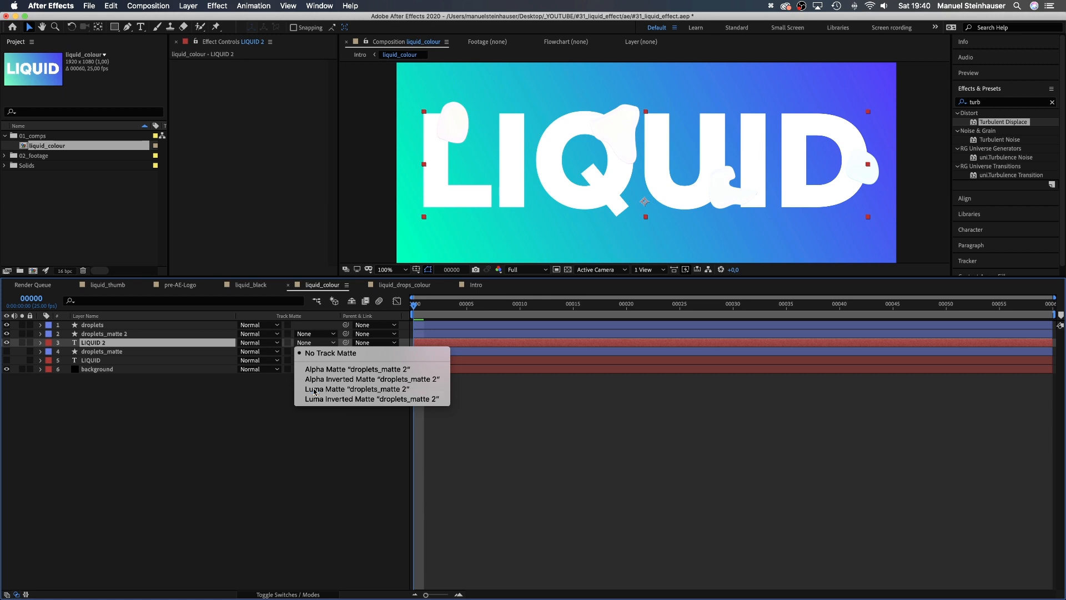
pyautogui.click(357, 389)
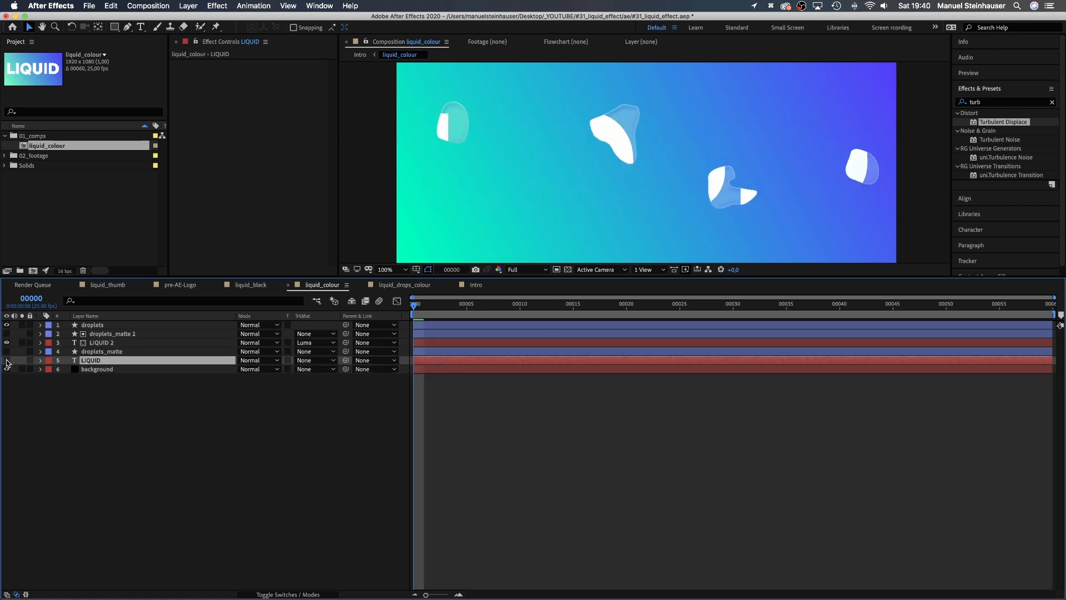
pyautogui.click(311, 360)
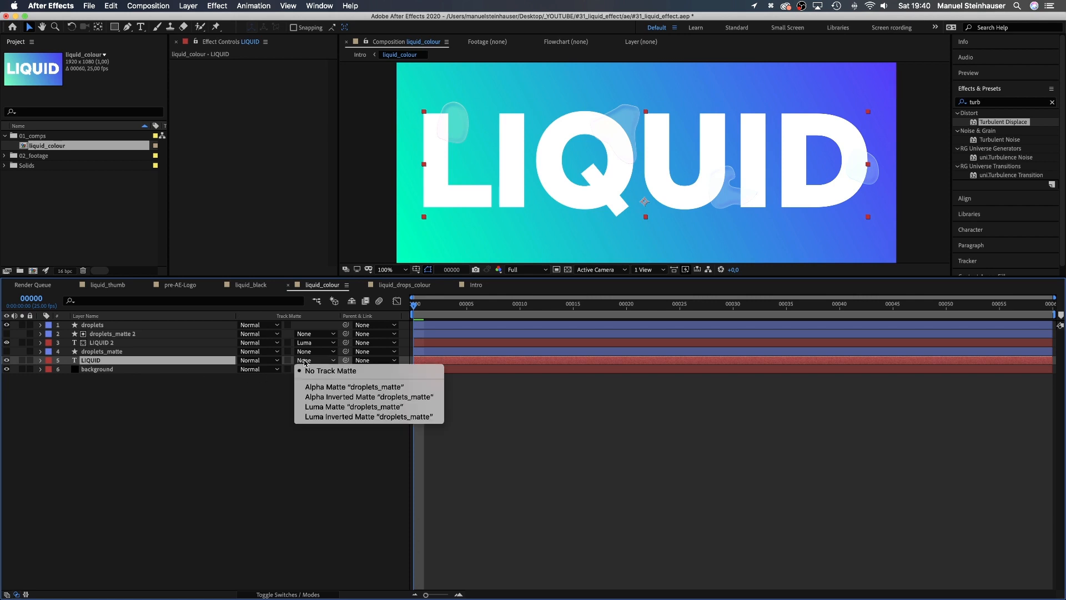
pyautogui.click(369, 416)
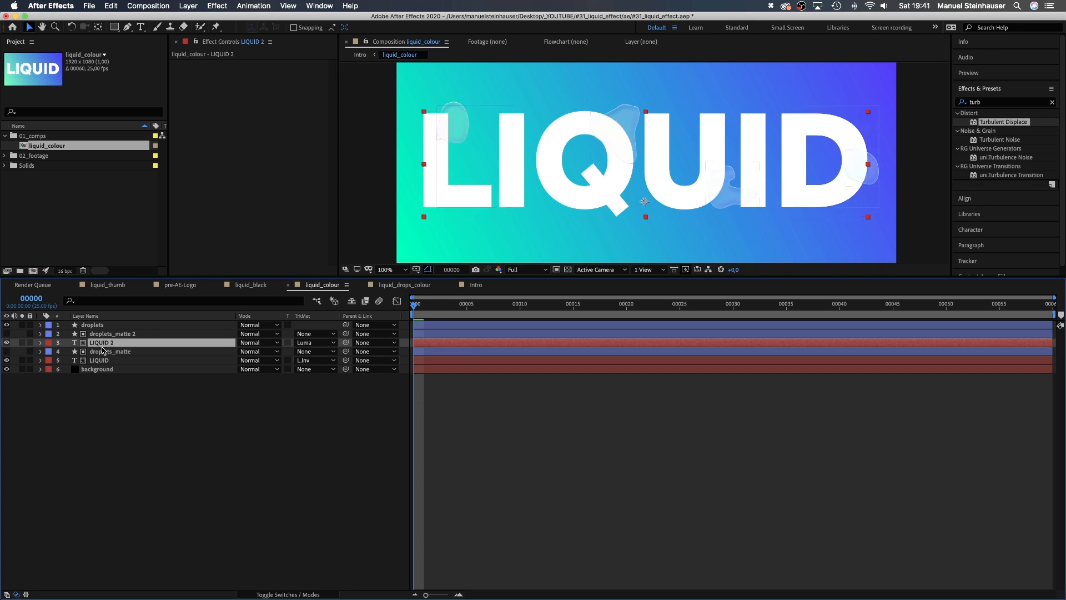
# Scale LIQUID 2 to 105%, reveal its position, and apply CC Glass
pyautogui.click(42, 342)
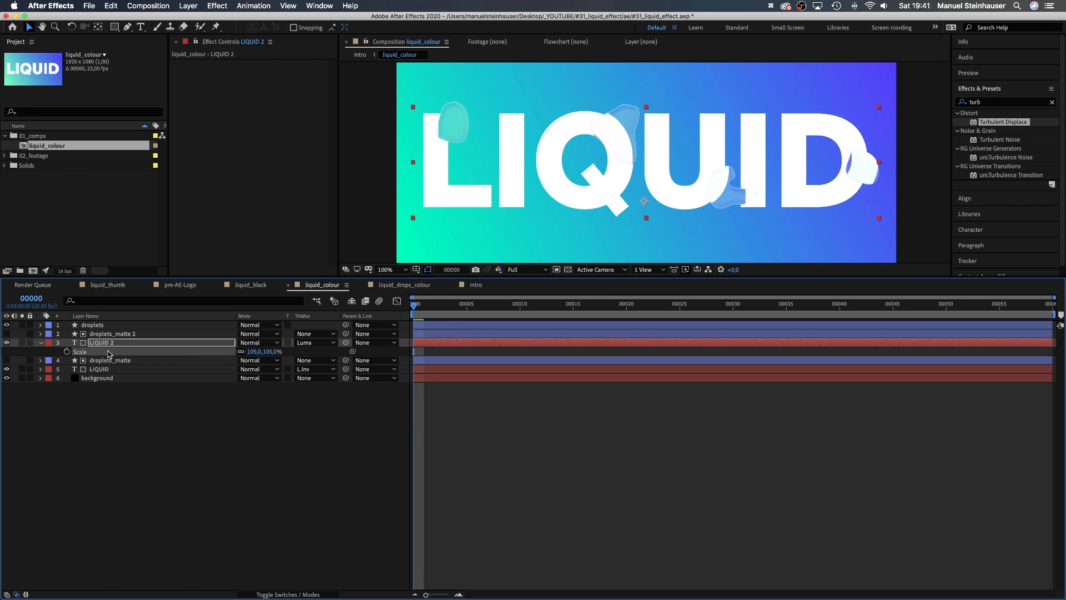
pyautogui.press('p')
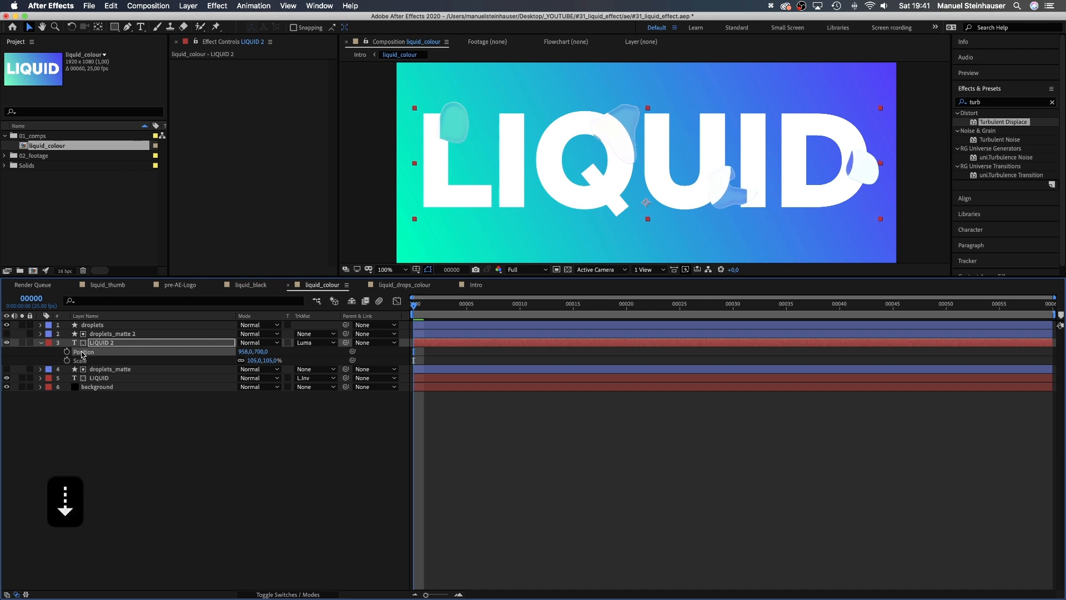
pyautogui.write('cc gla')
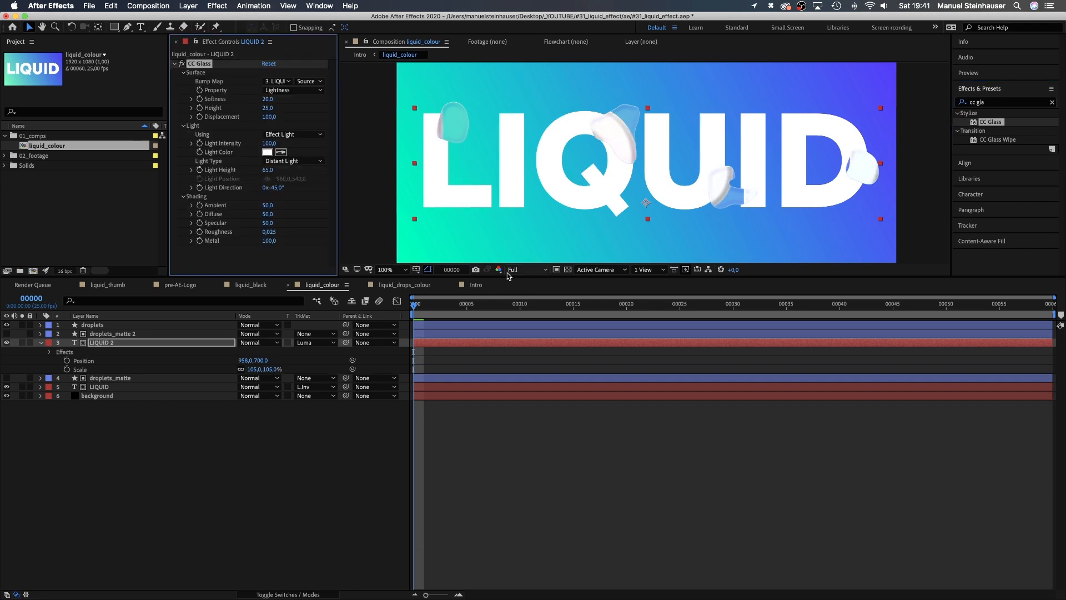
pyautogui.click(277, 81)
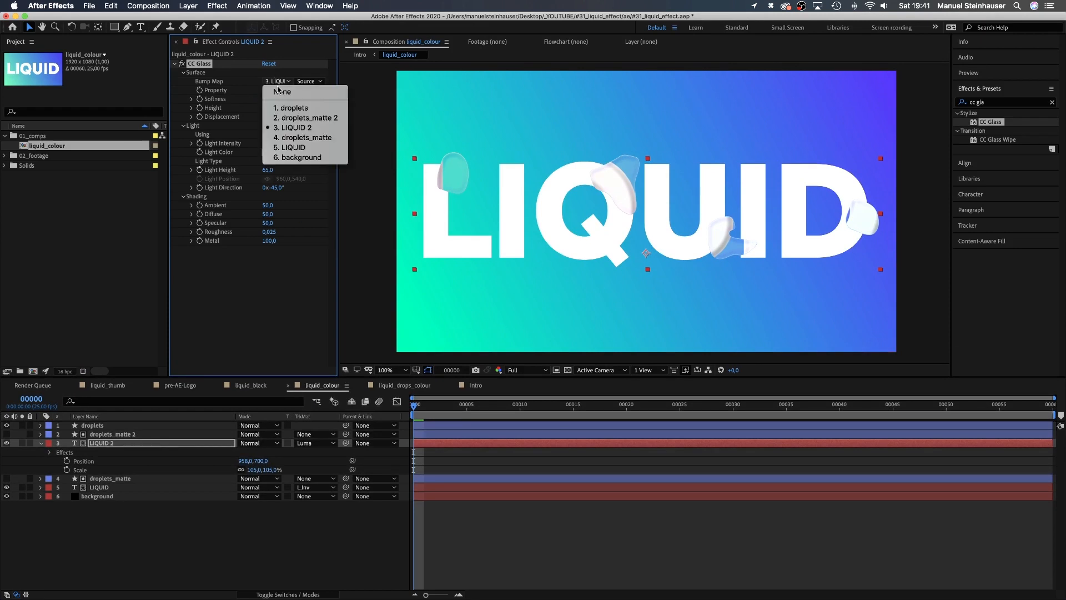
# Point LIQUID 2's CC Glass bump map at the droplets layer's luminance, with softness 5
pyautogui.click(308, 81)
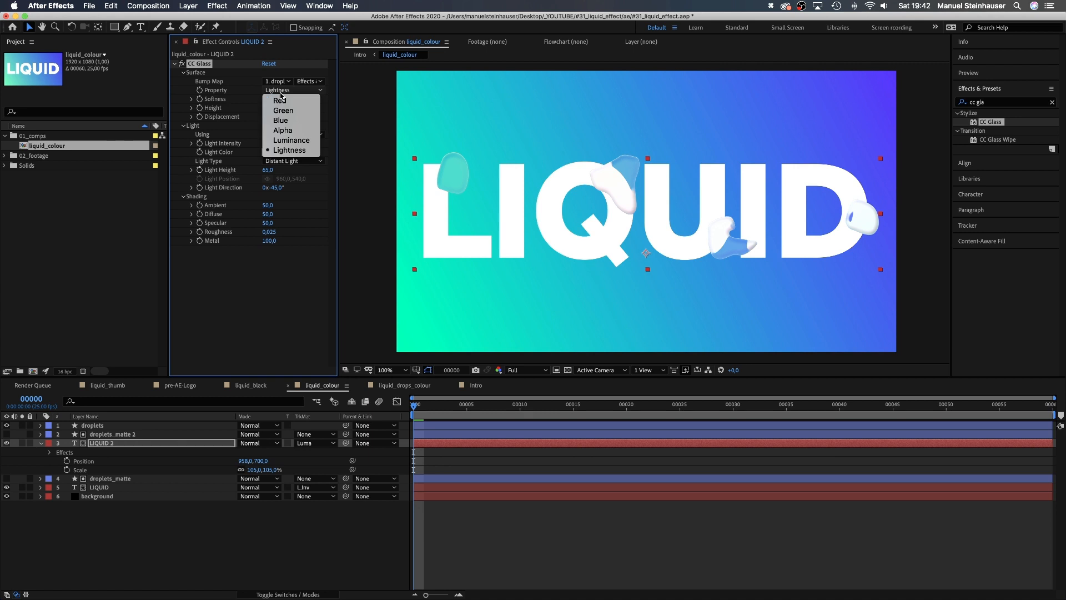
pyautogui.click(291, 140)
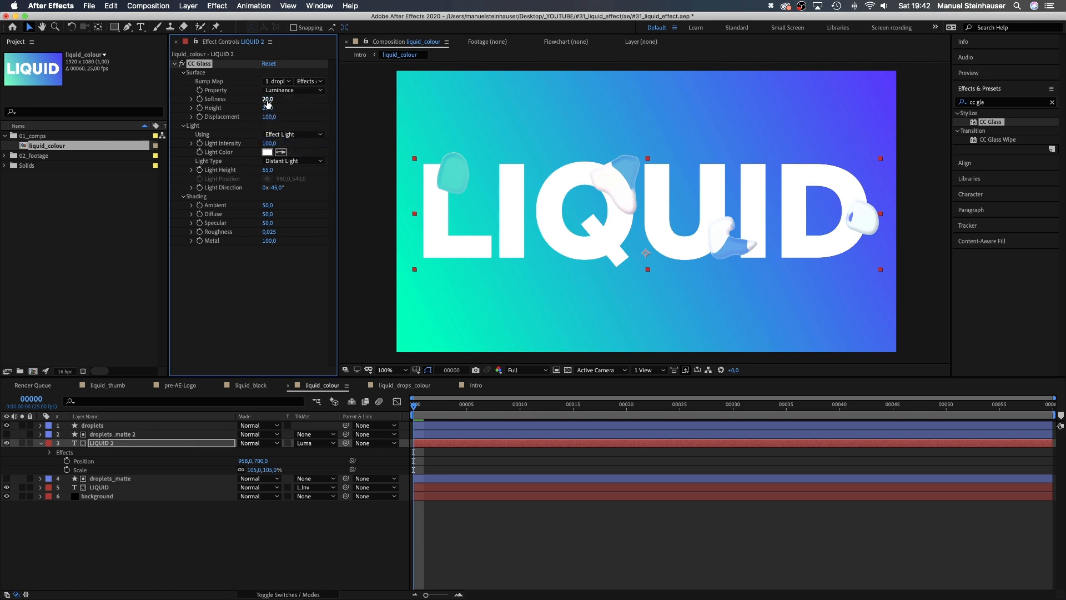
pyautogui.write('52')
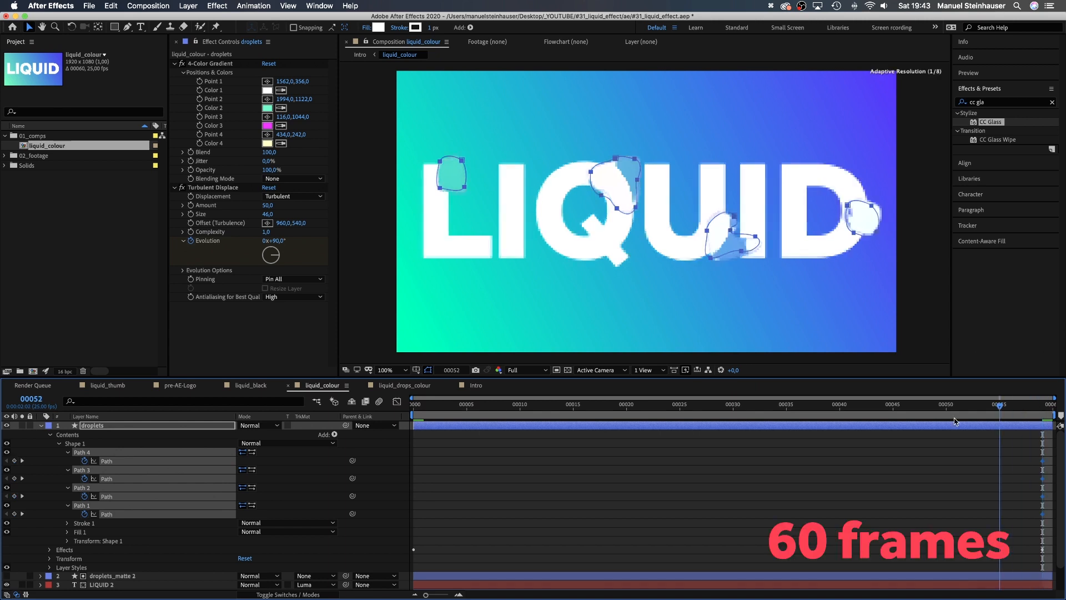
# At 200% zoom, keyframe the four droplet paths as tiny specks at frame 0, then return to 100%
pyautogui.click(391, 370)
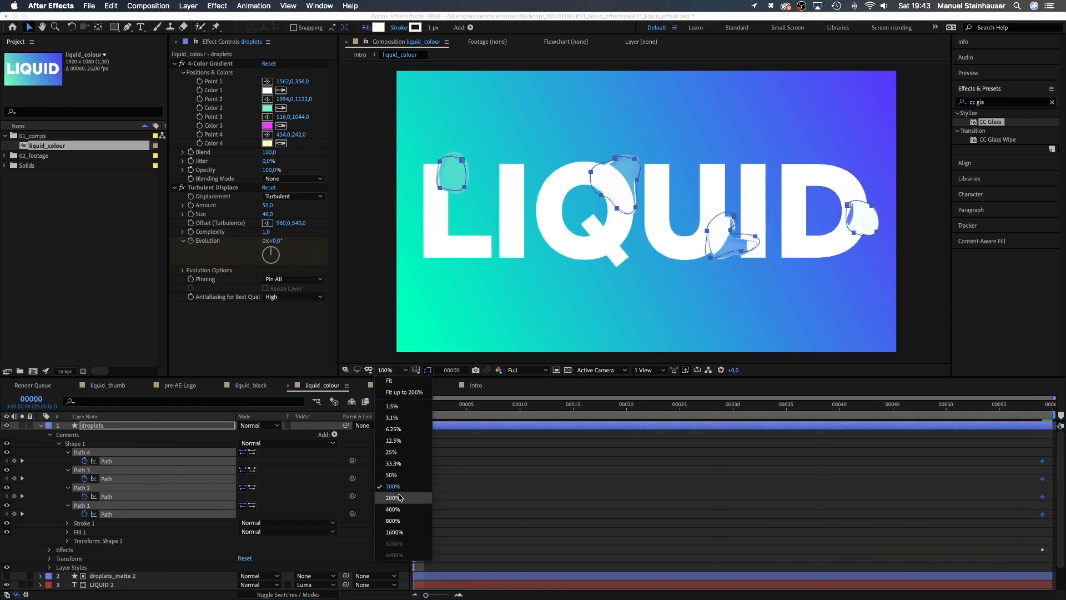
pyautogui.click(393, 498)
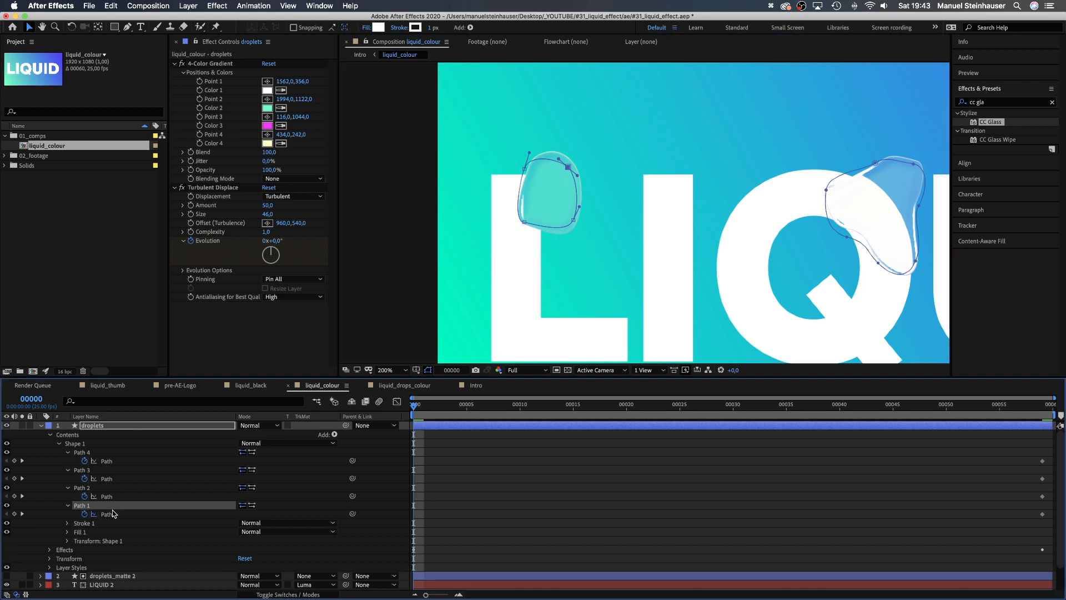
pyautogui.press('cmd+t')
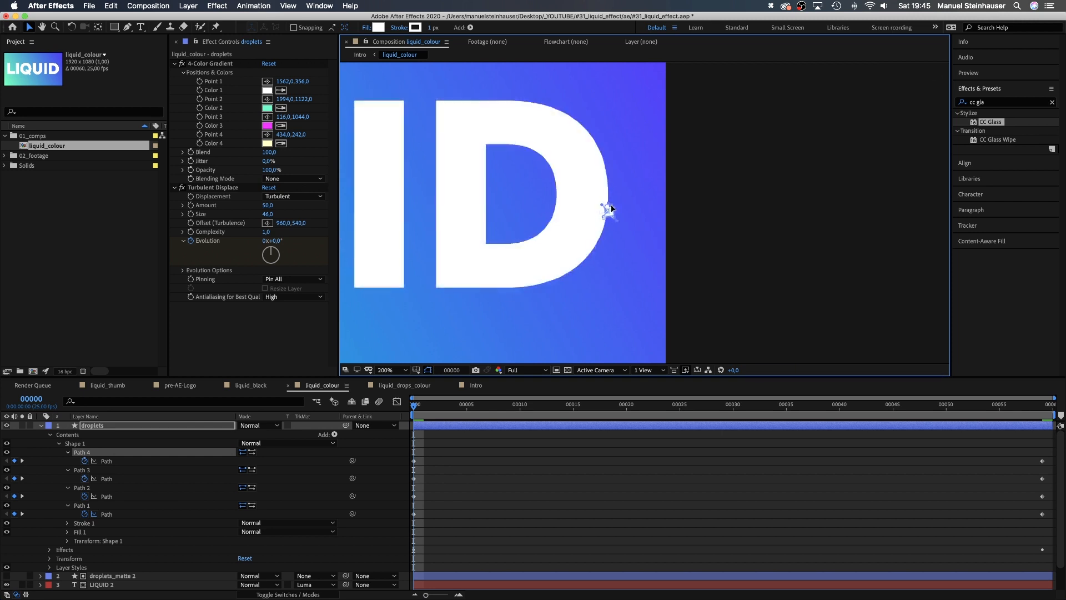
pyautogui.click(389, 370)
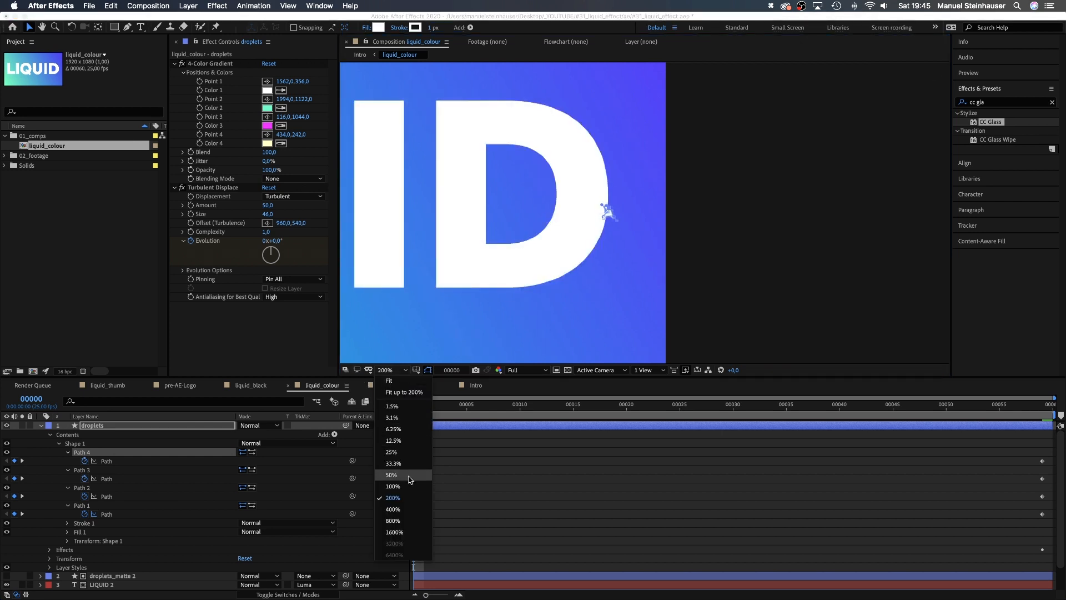
pyautogui.click(392, 486)
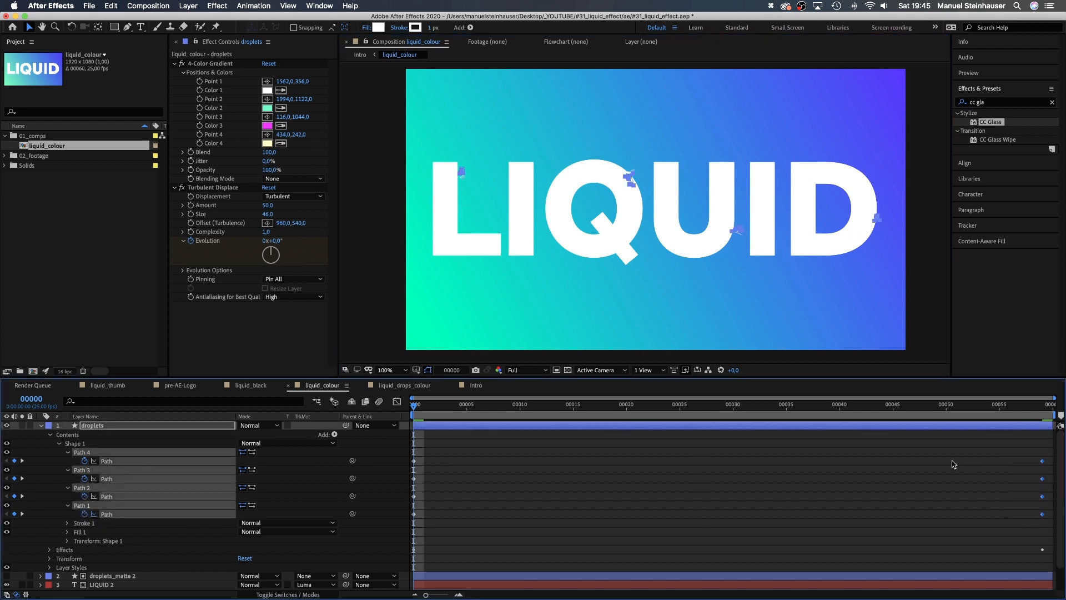
# Show the eased path keyframes' speed graph in the Graph Editor and toggle the reference graph
pyautogui.click(655, 584)
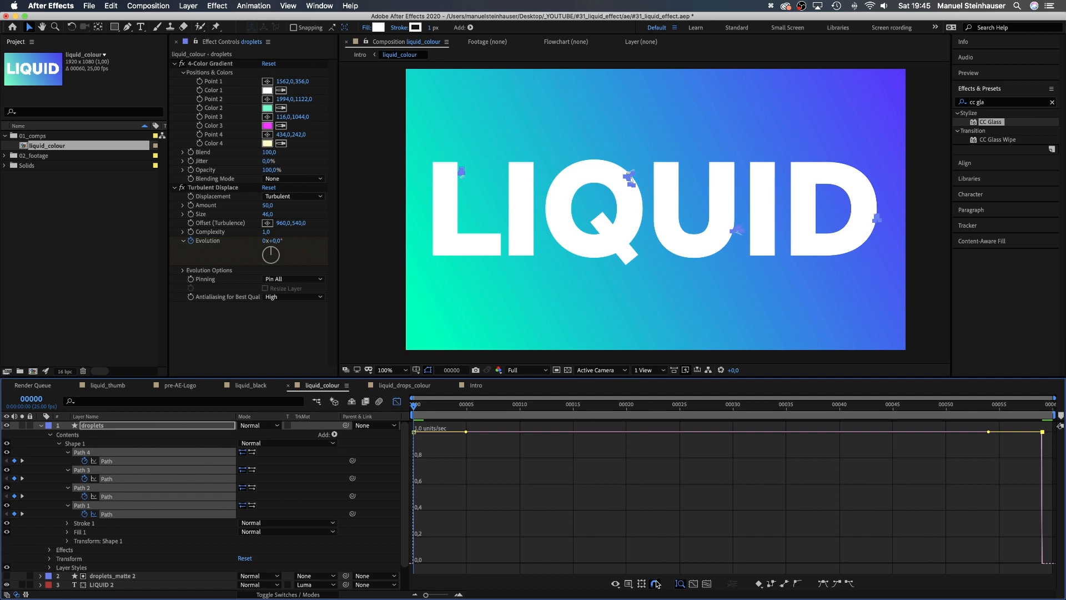
pyautogui.click(656, 584)
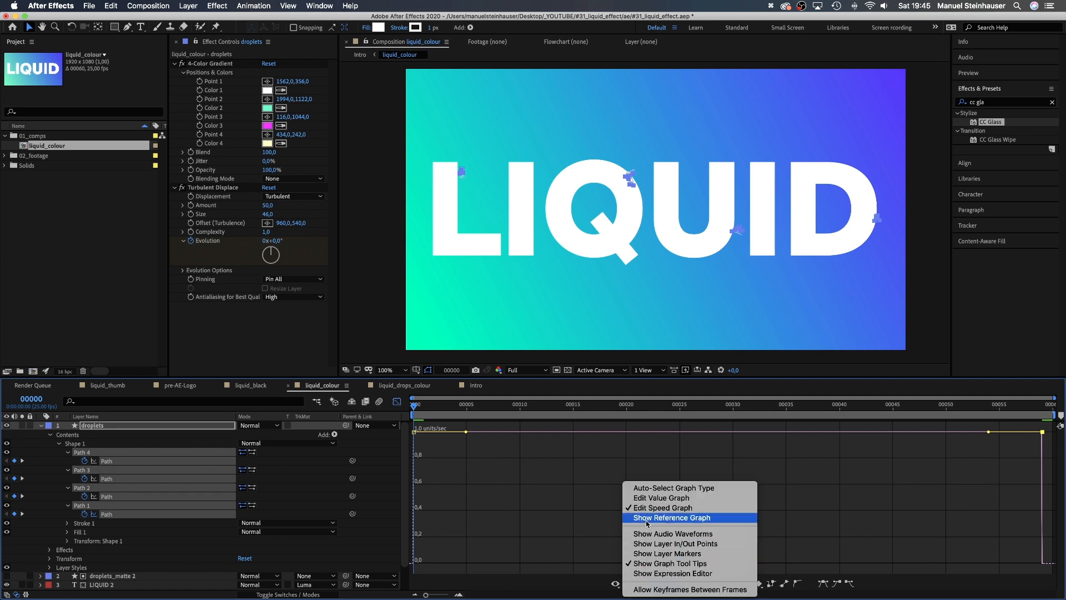
pyautogui.click(672, 518)
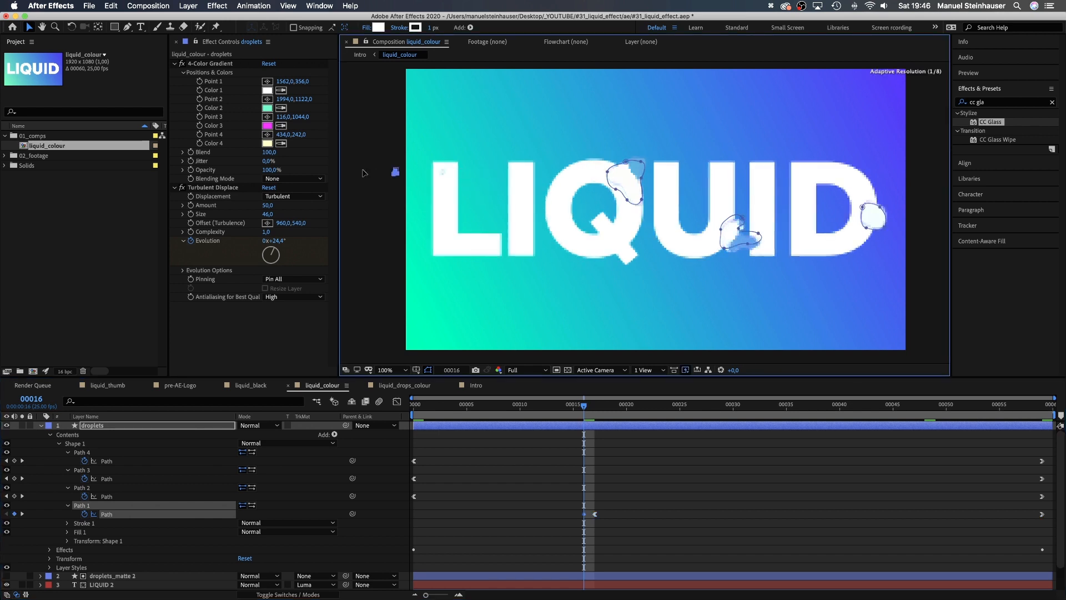
# Stagger the starting keyframes of Paths 1 and 3, then open the liquid_black composition
pyautogui.rightClick(584, 514)
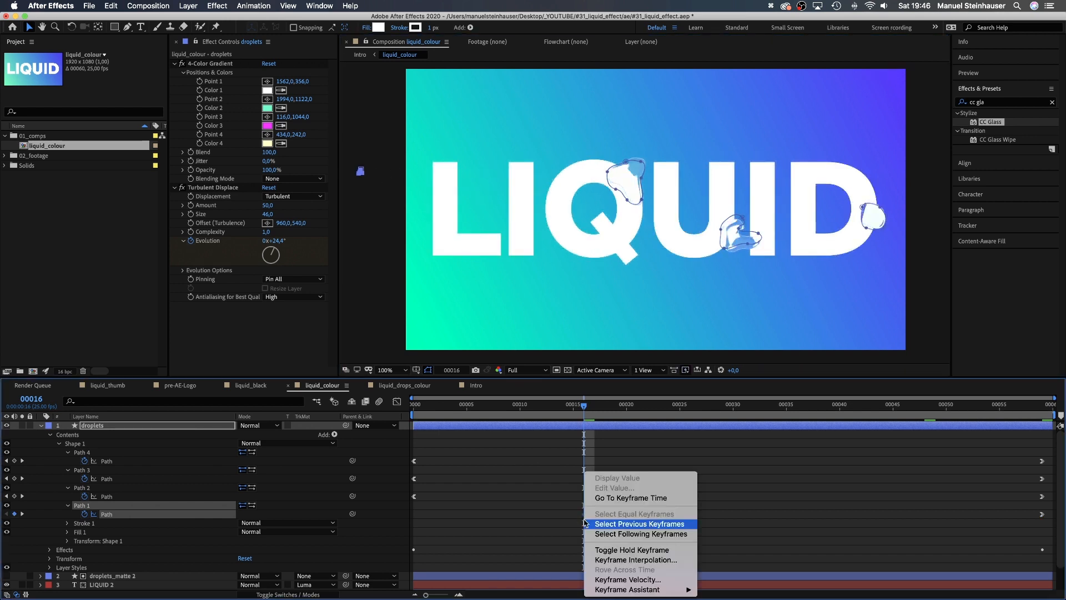
pyautogui.click(640, 523)
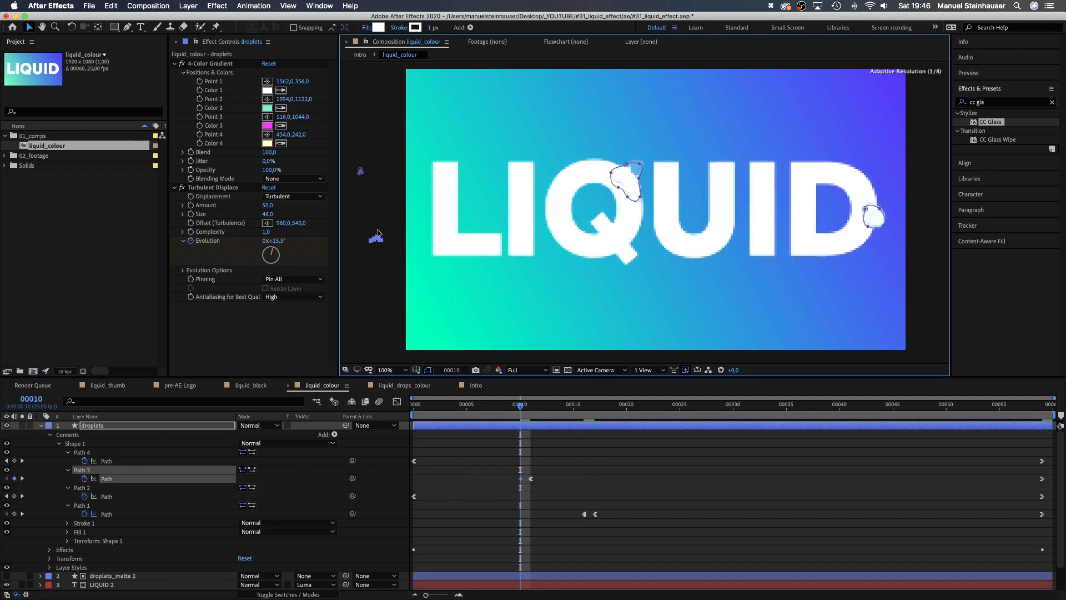
pyautogui.rightClick(518, 478)
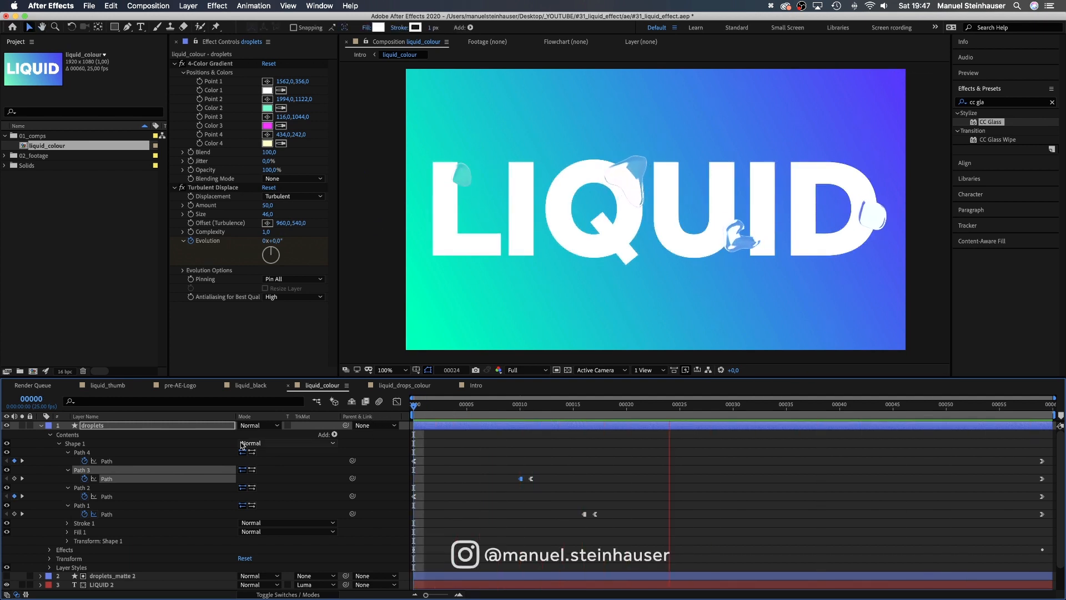
pyautogui.click(251, 386)
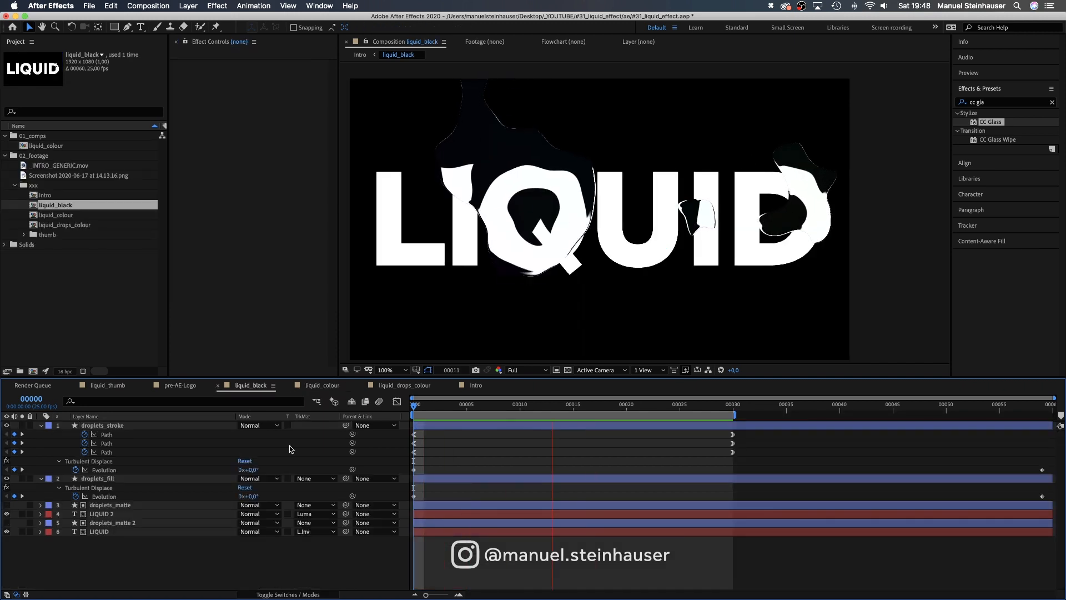